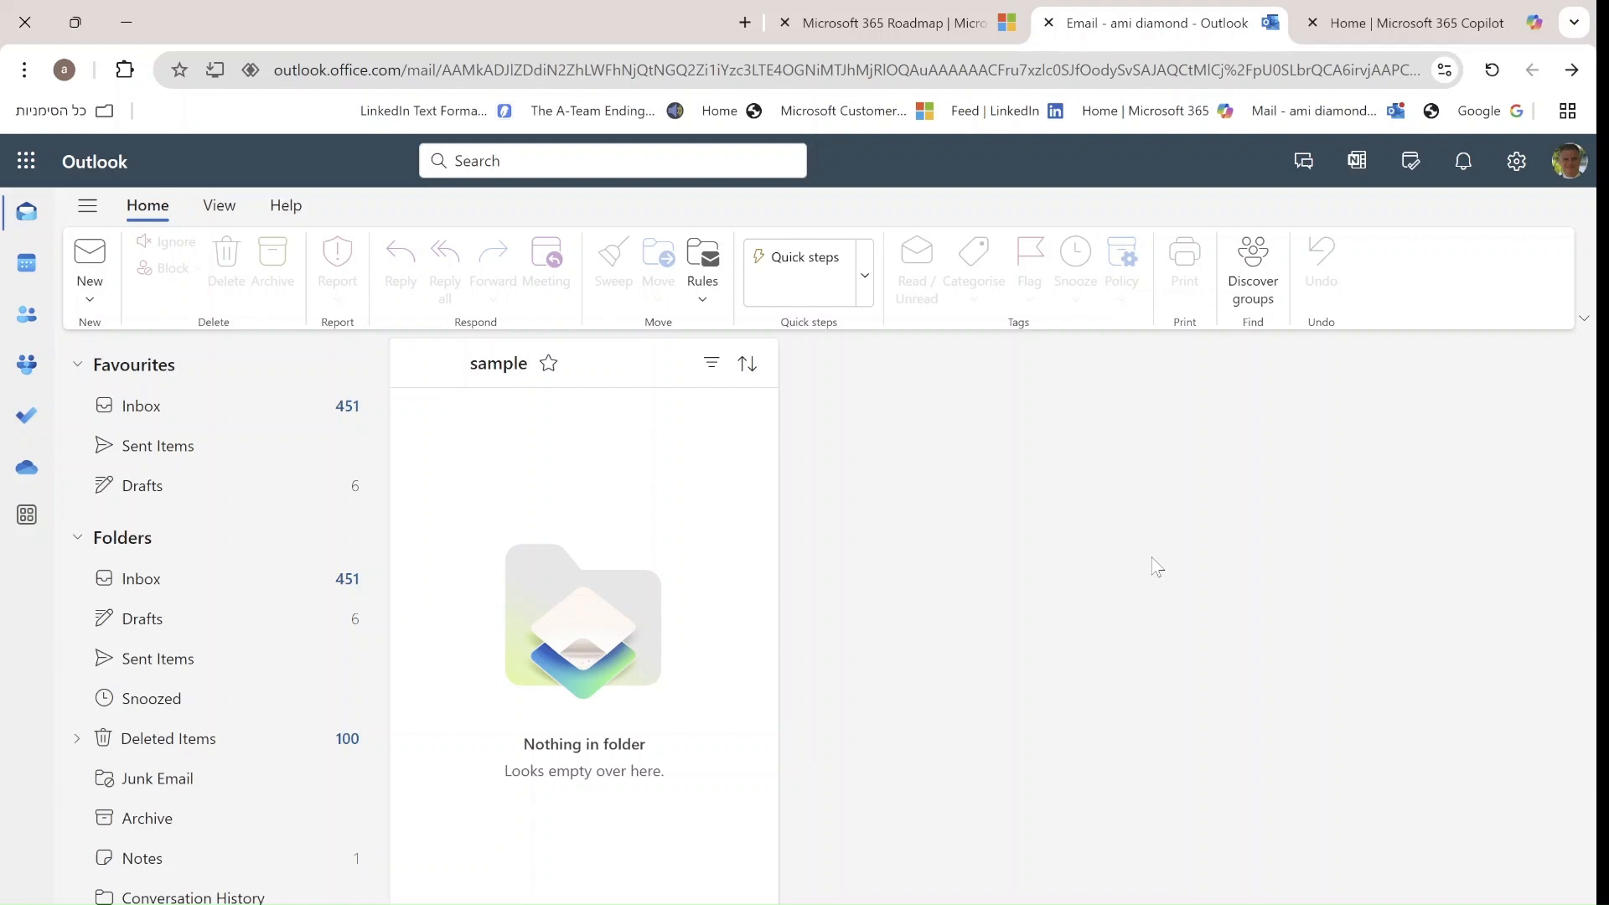
mouse_move(343, 577)
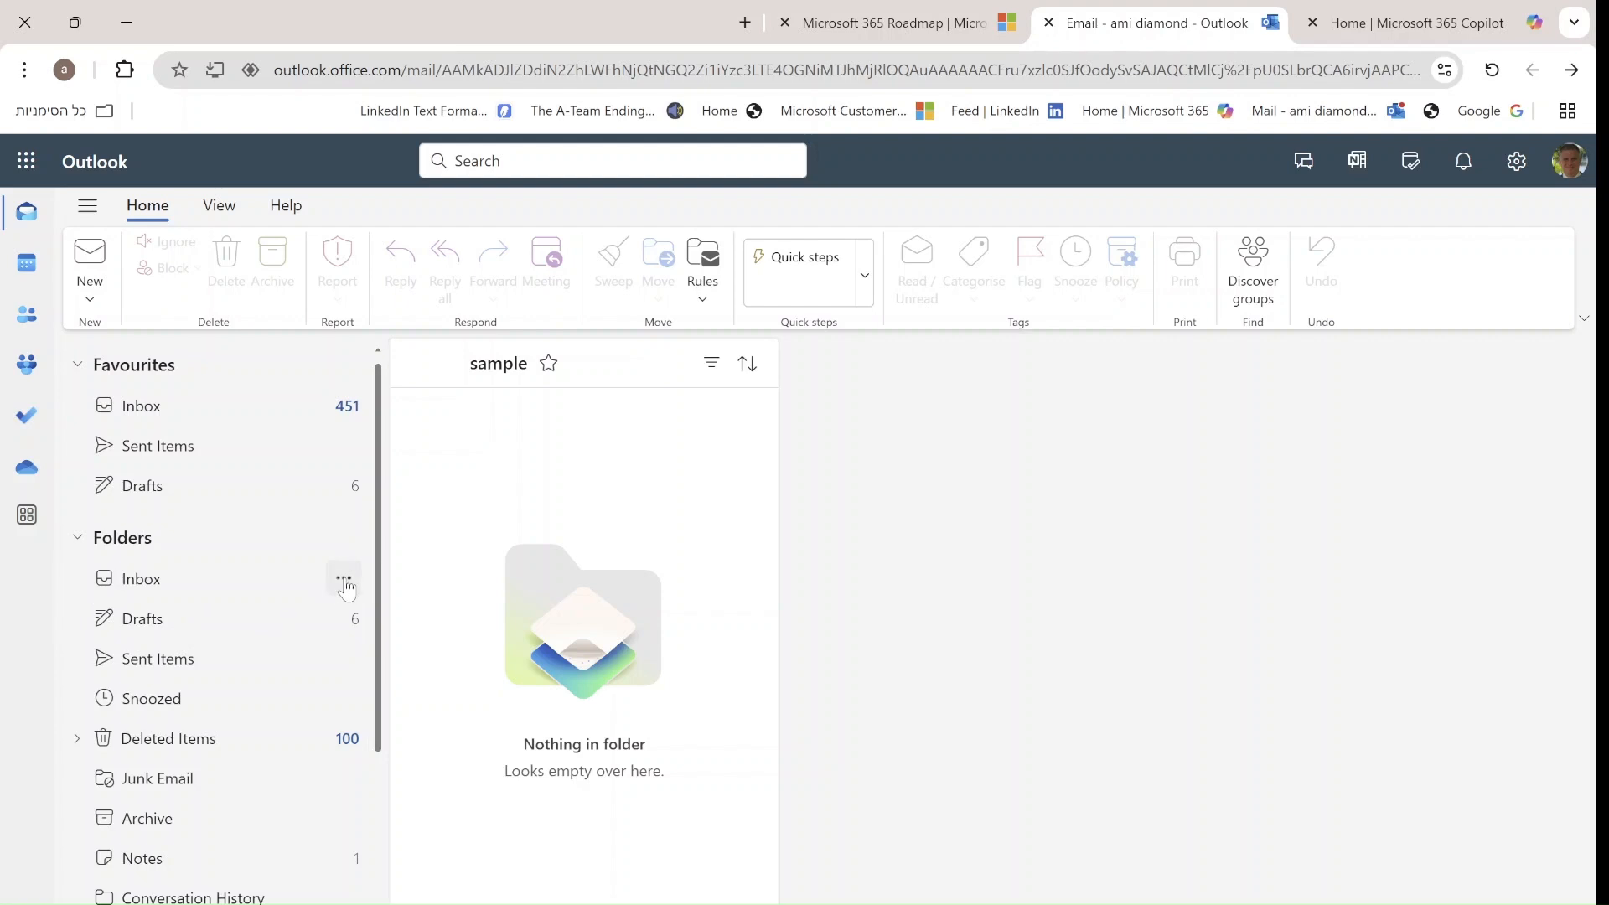
- Create IT, HR and SR subfolders inside the Inbox
left_click(343, 577)
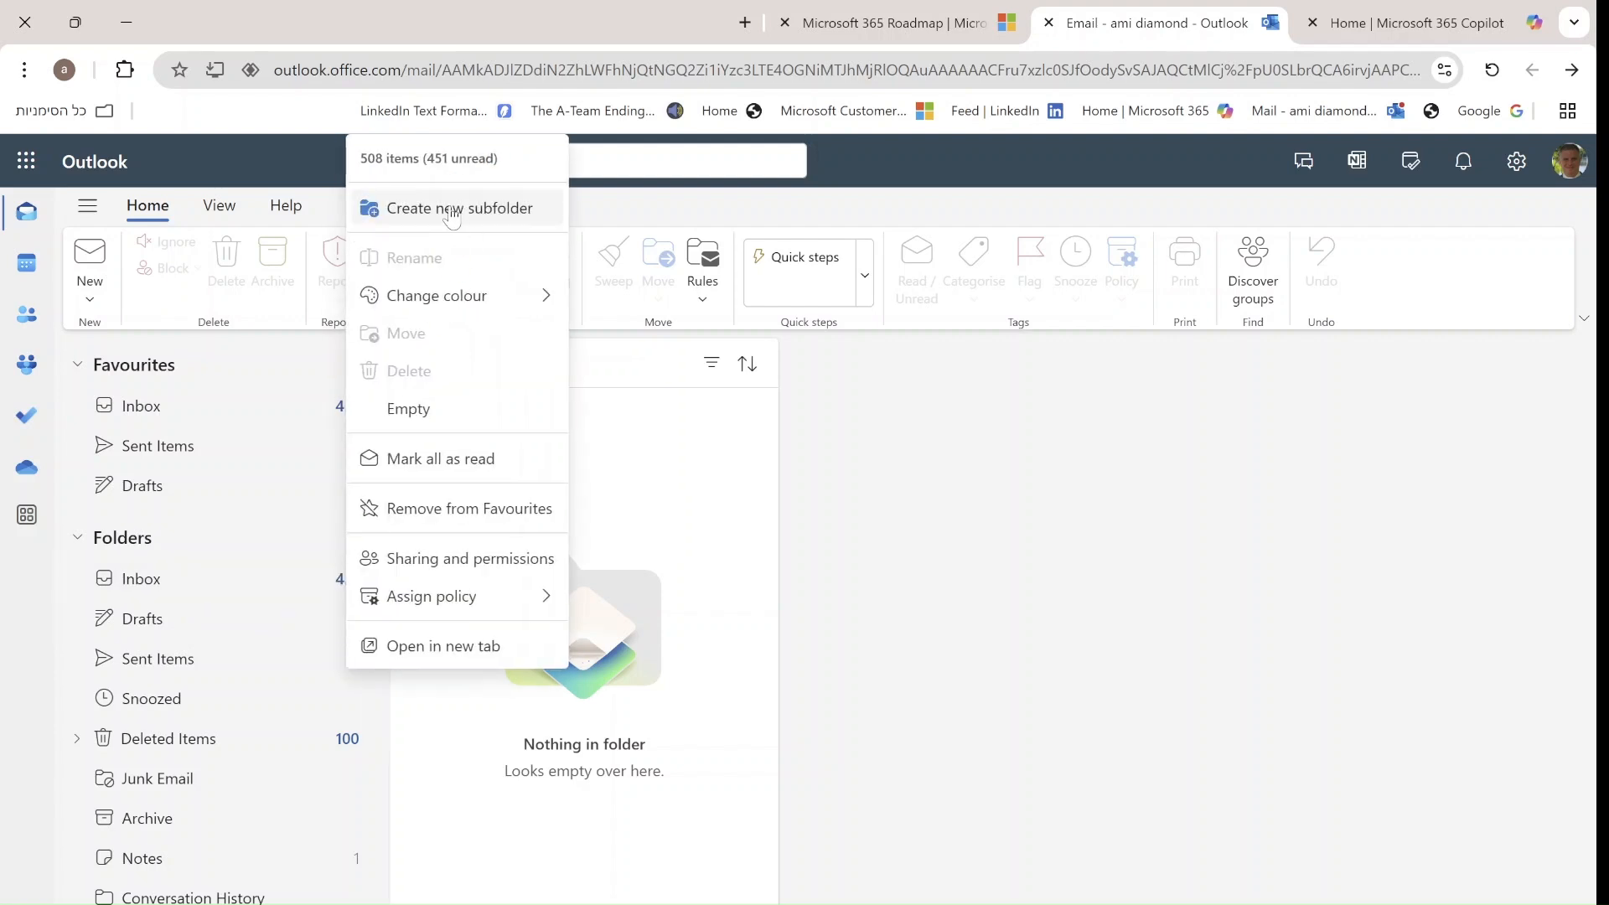
left_click(458, 209)
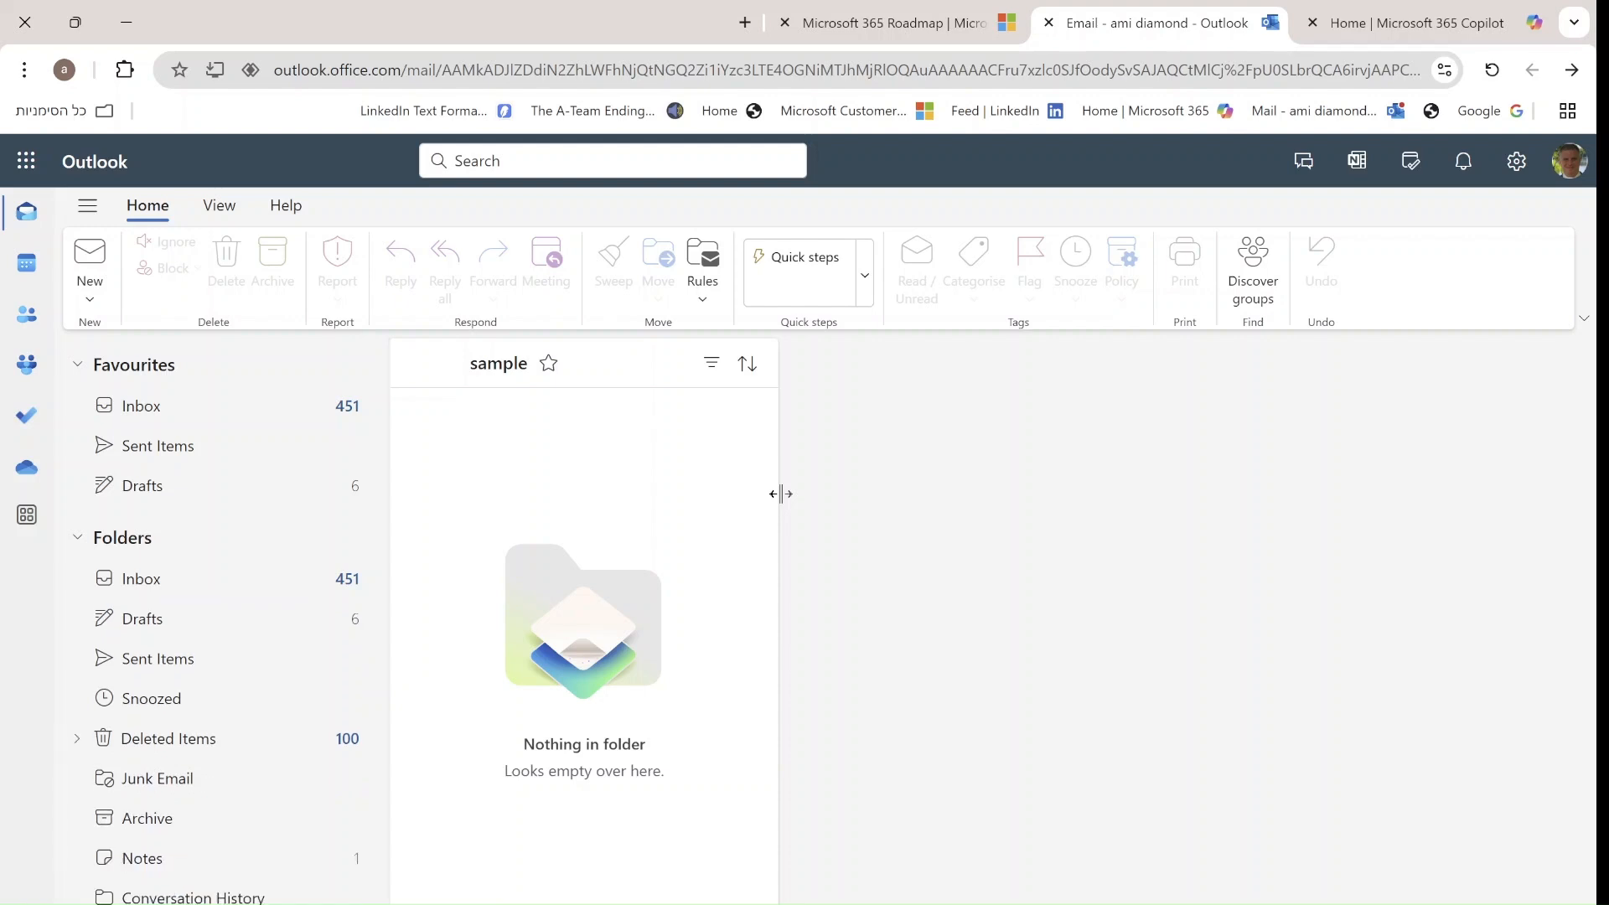
left_click(78, 578)
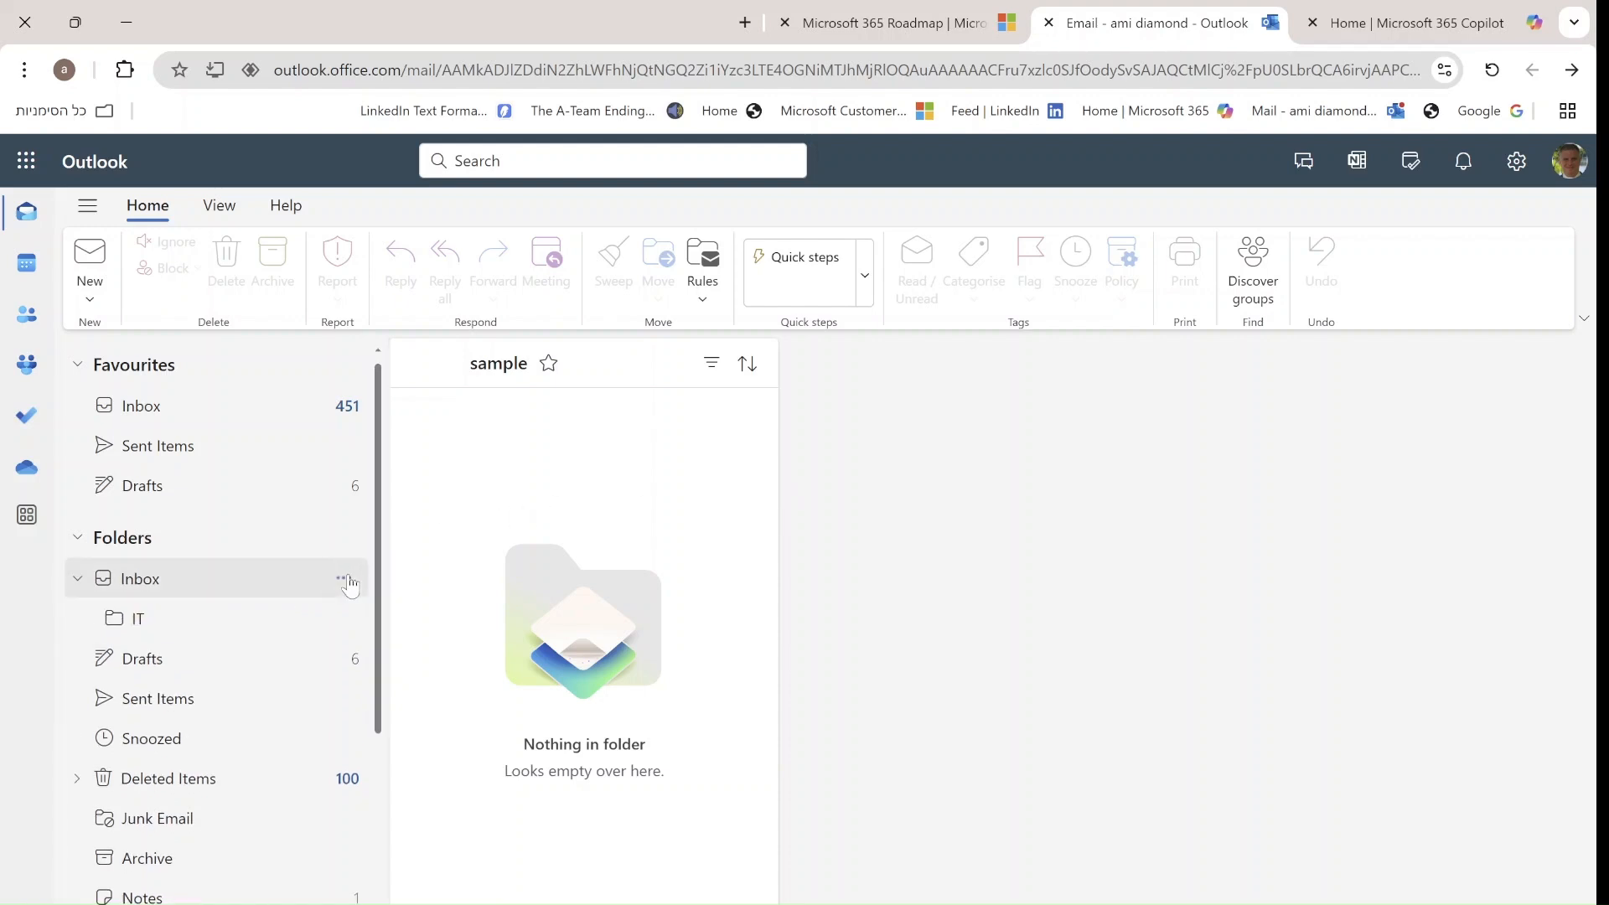
left_click(341, 578)
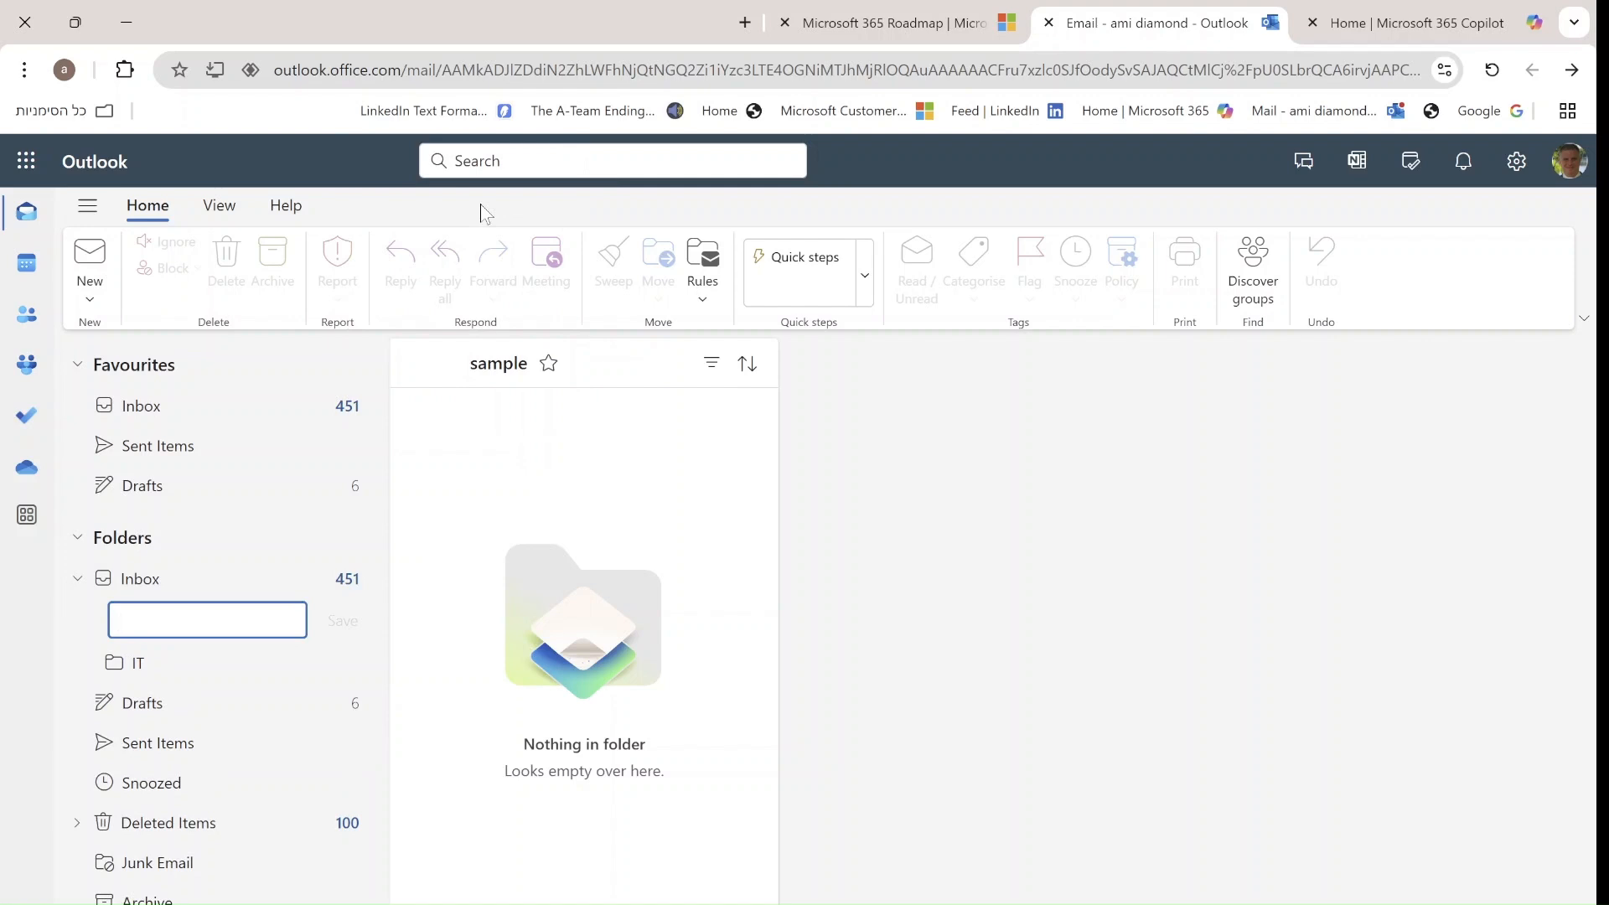
type("HR")
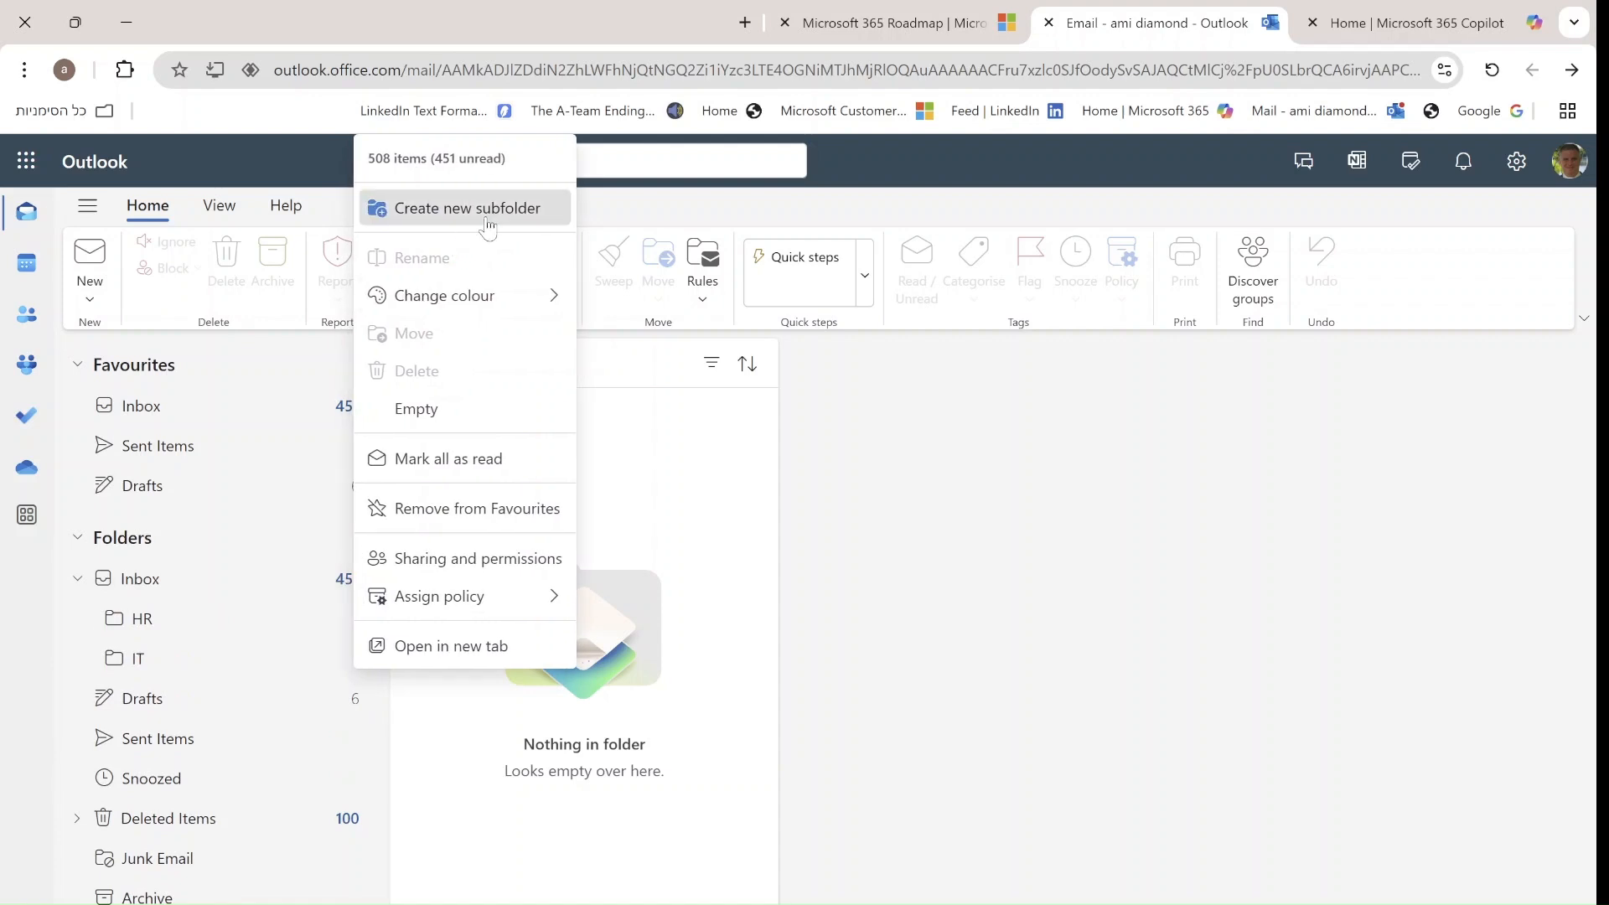
left_click(461, 209)
type("SR")
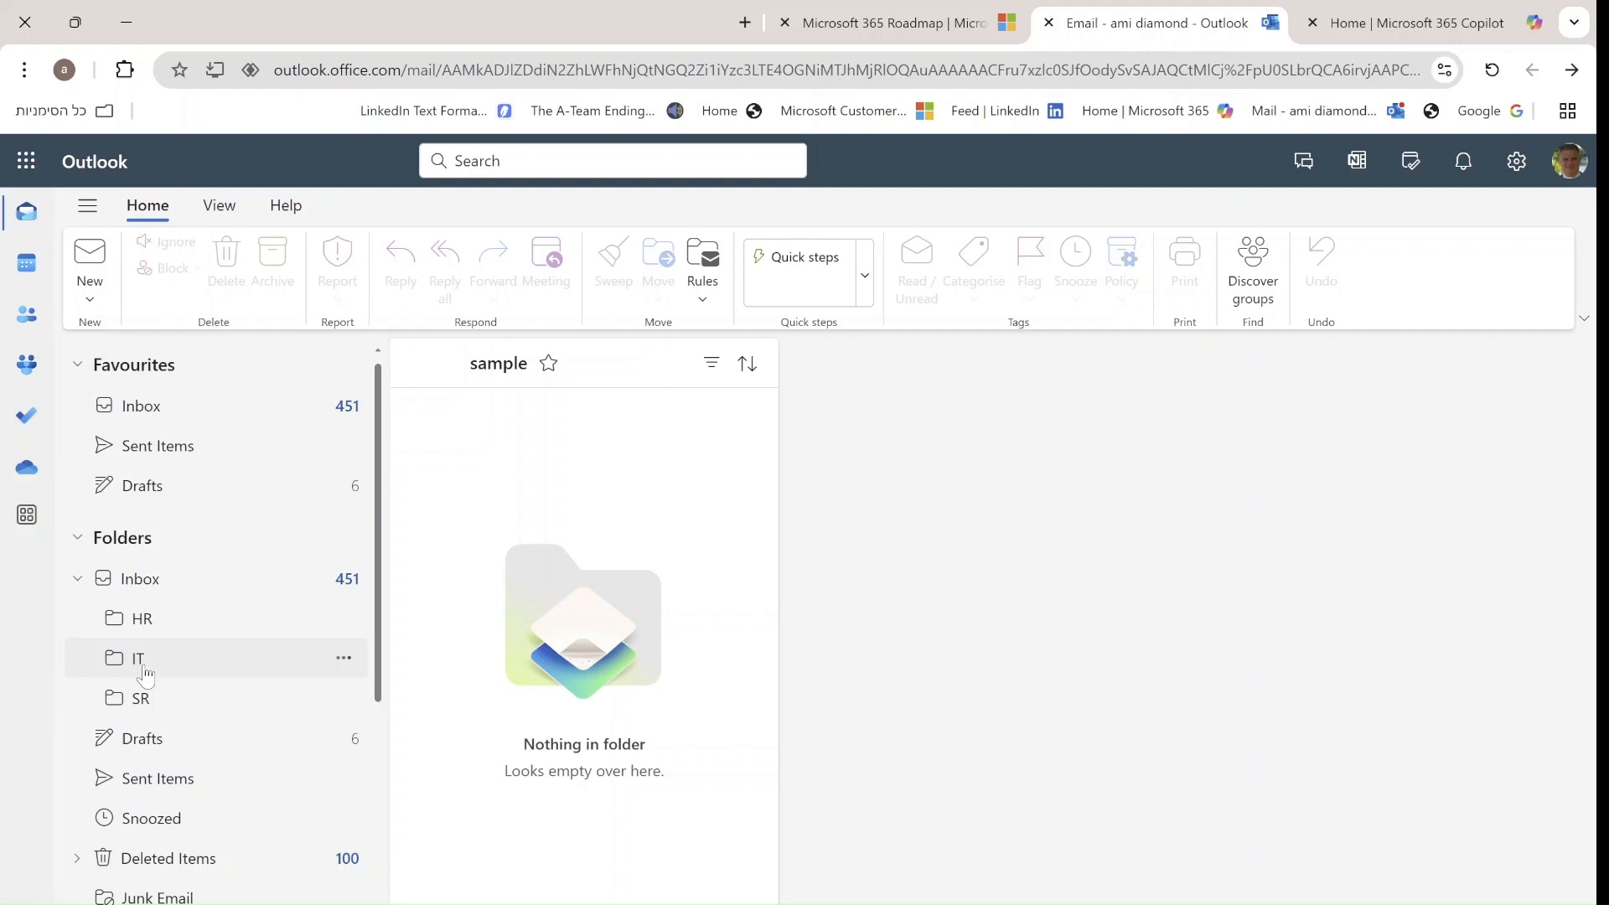
- Open the HR, IT and SR subfolders in turn, ending on SR
left_click(141, 617)
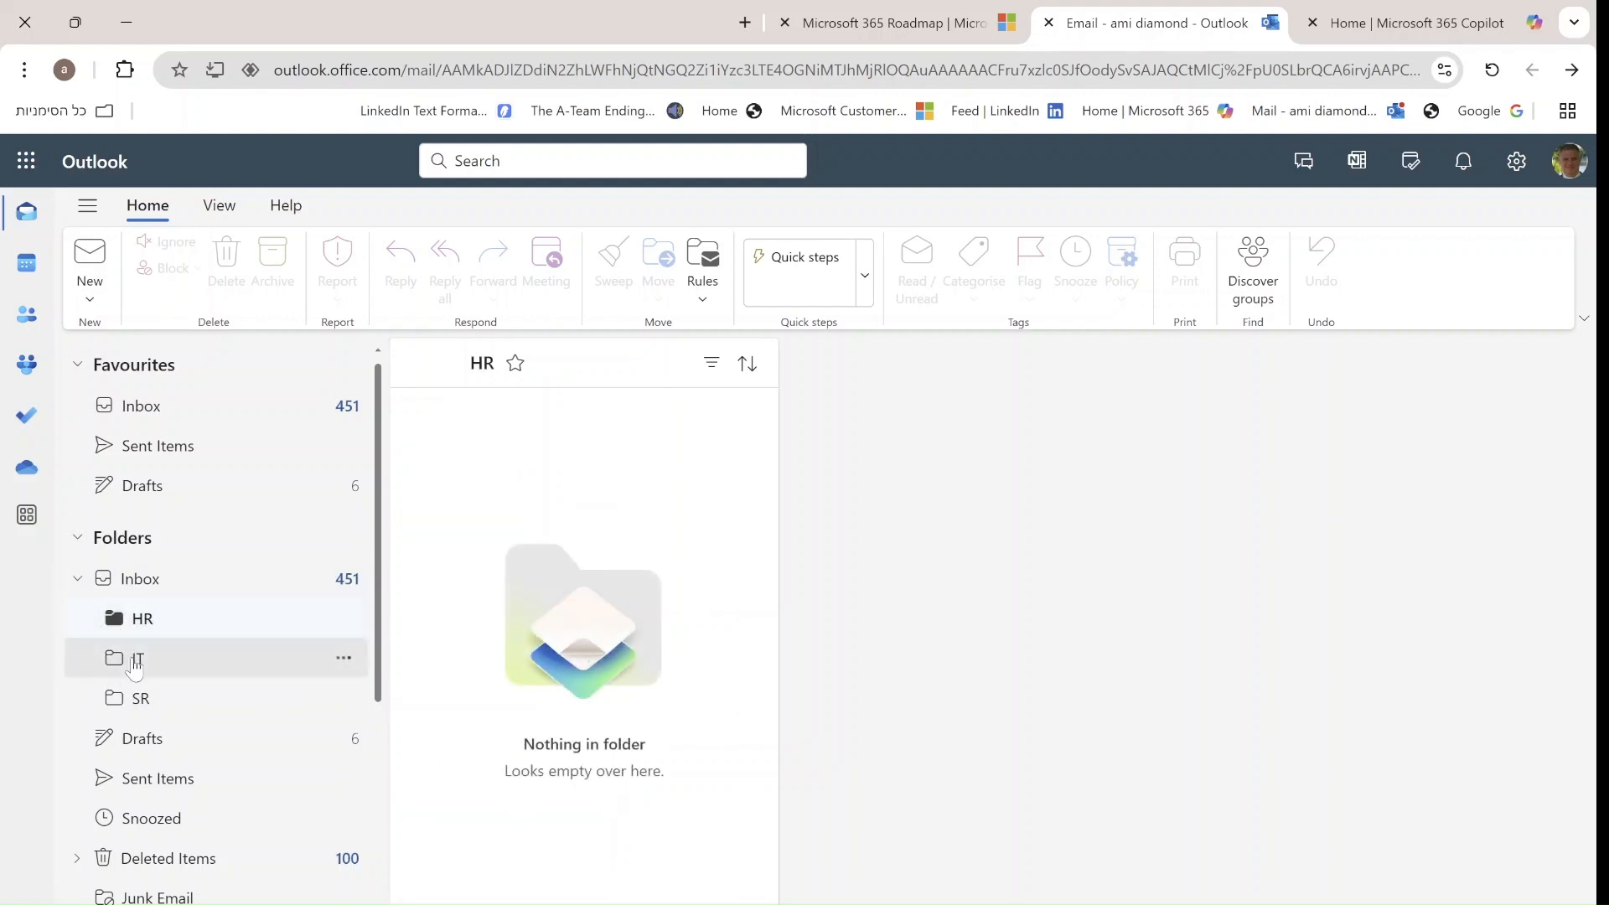
left_click(138, 659)
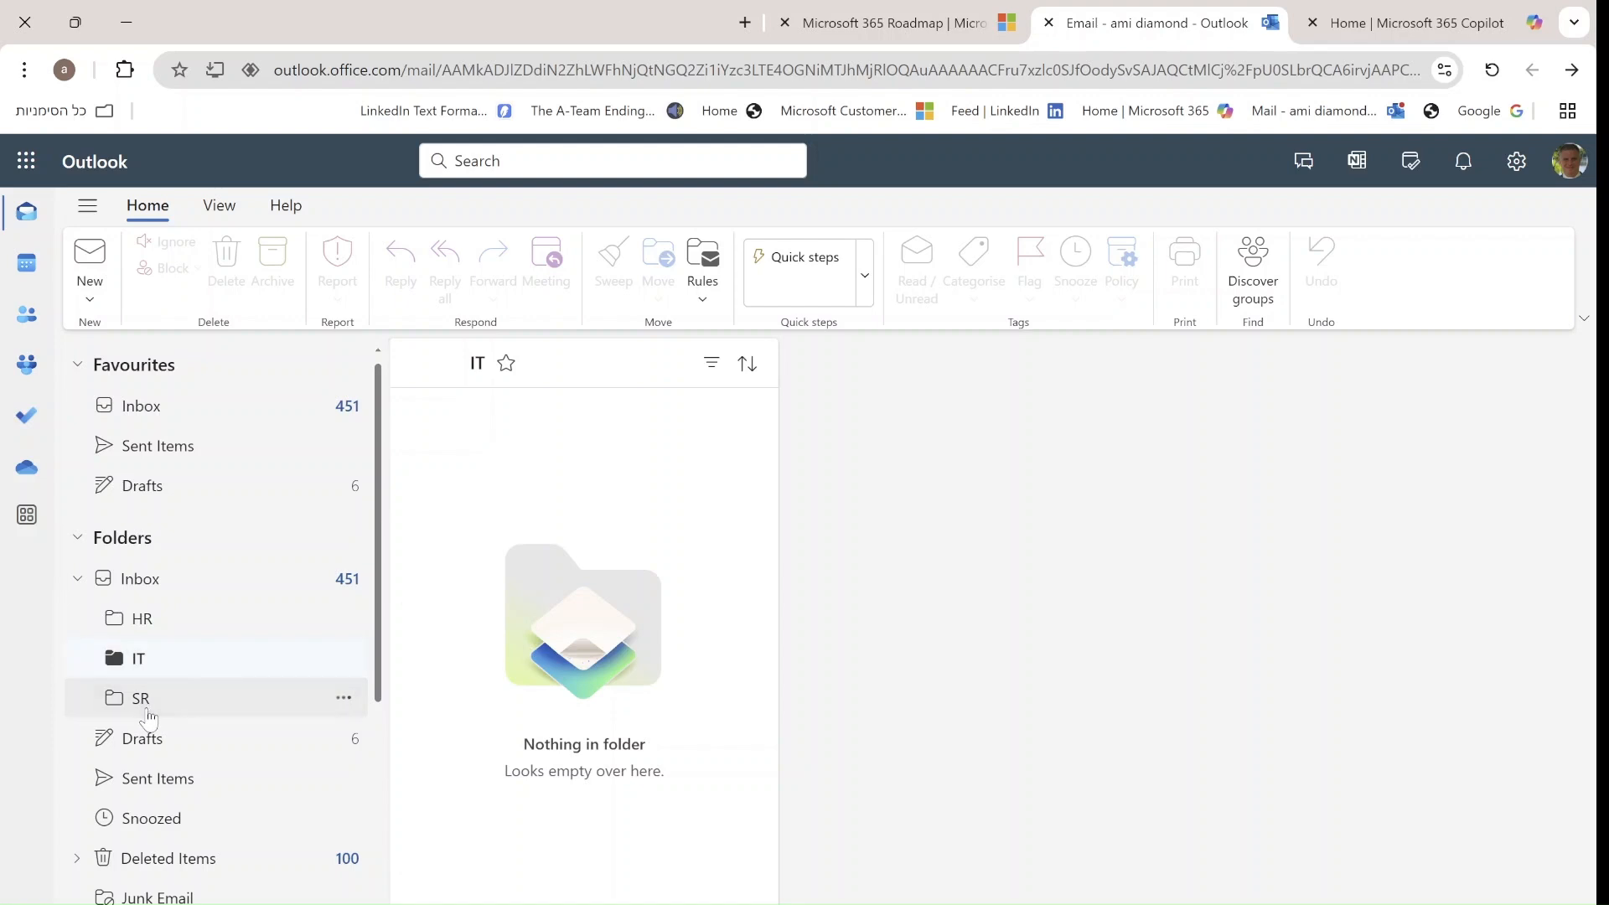
left_click(141, 699)
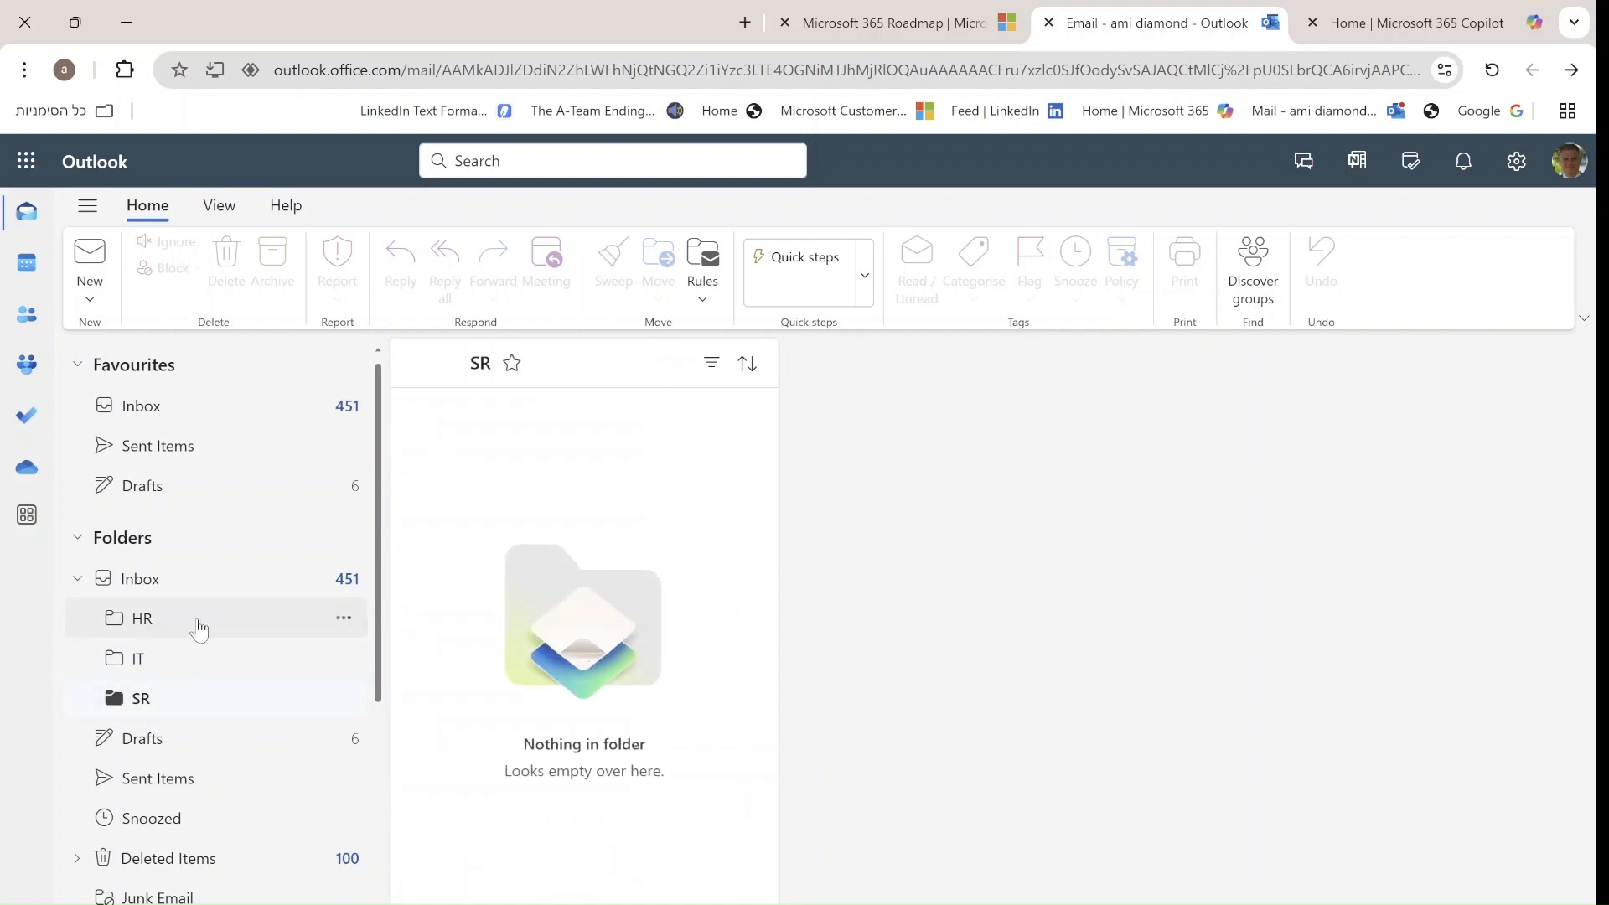
- Give the HR folder a cranberry icon colour, then open the IT folder
left_click(142, 618)
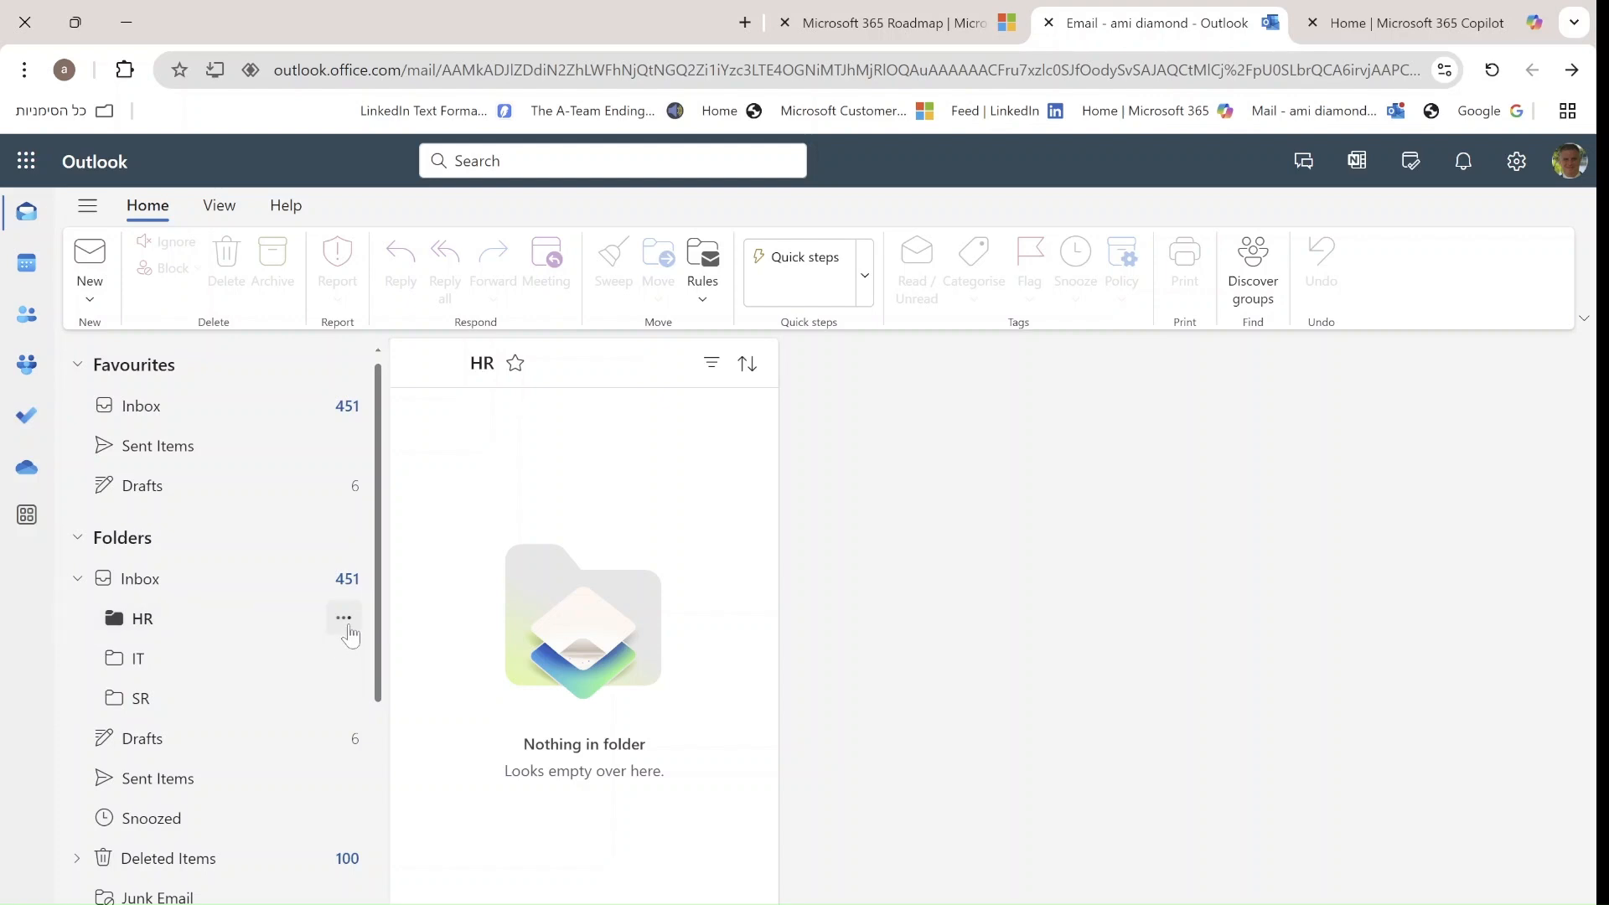
left_click(343, 617)
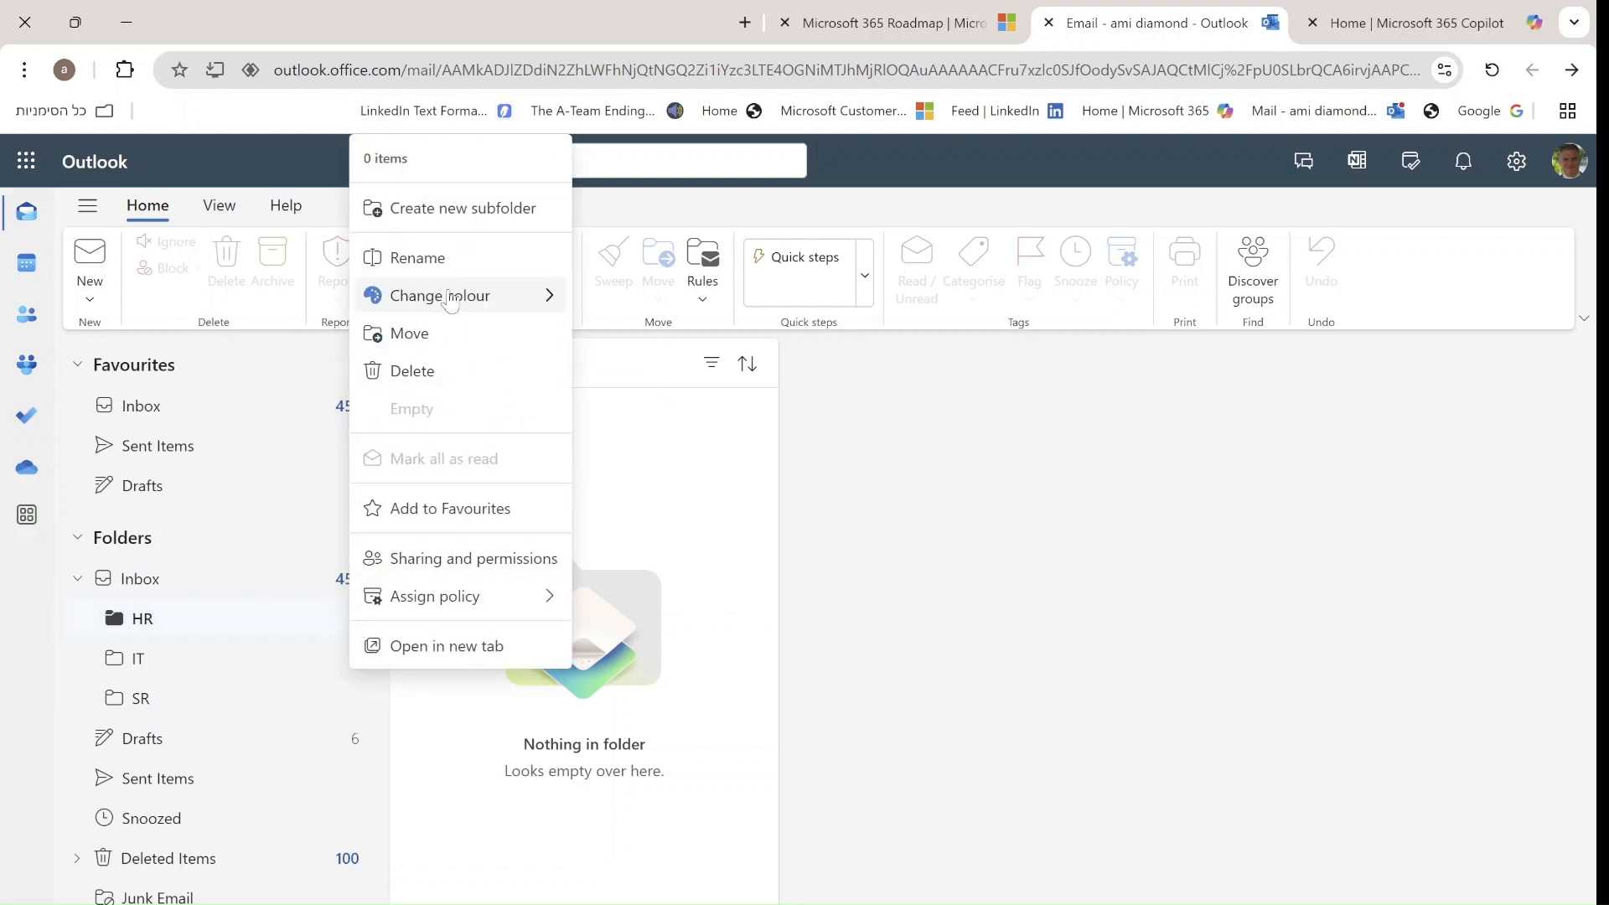
left_click(439, 296)
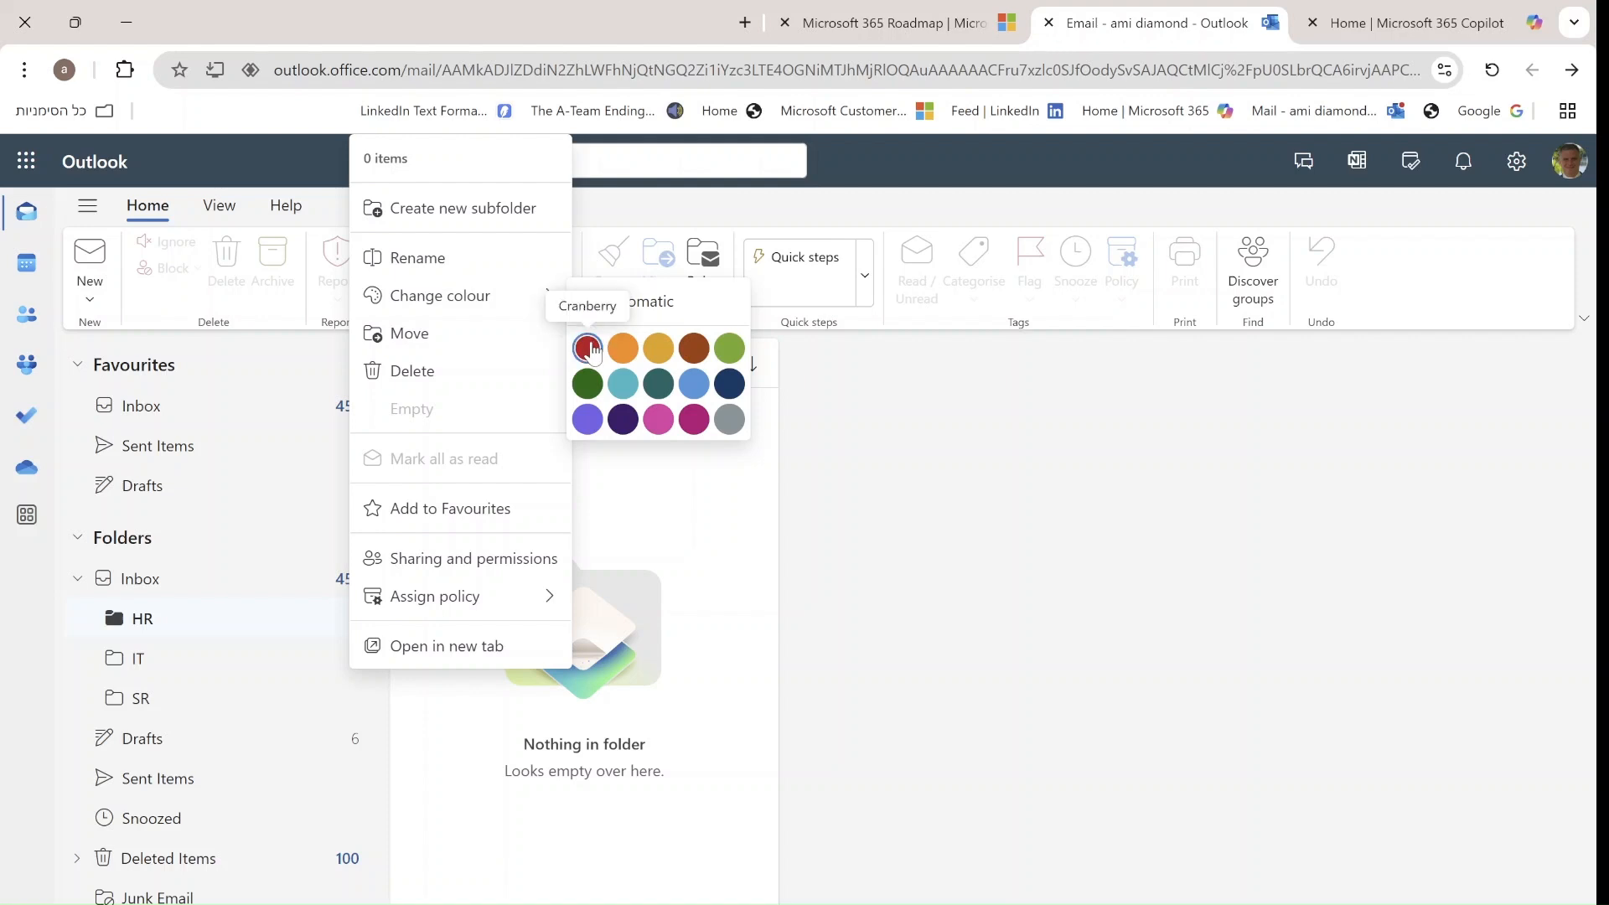
left_click(586, 347)
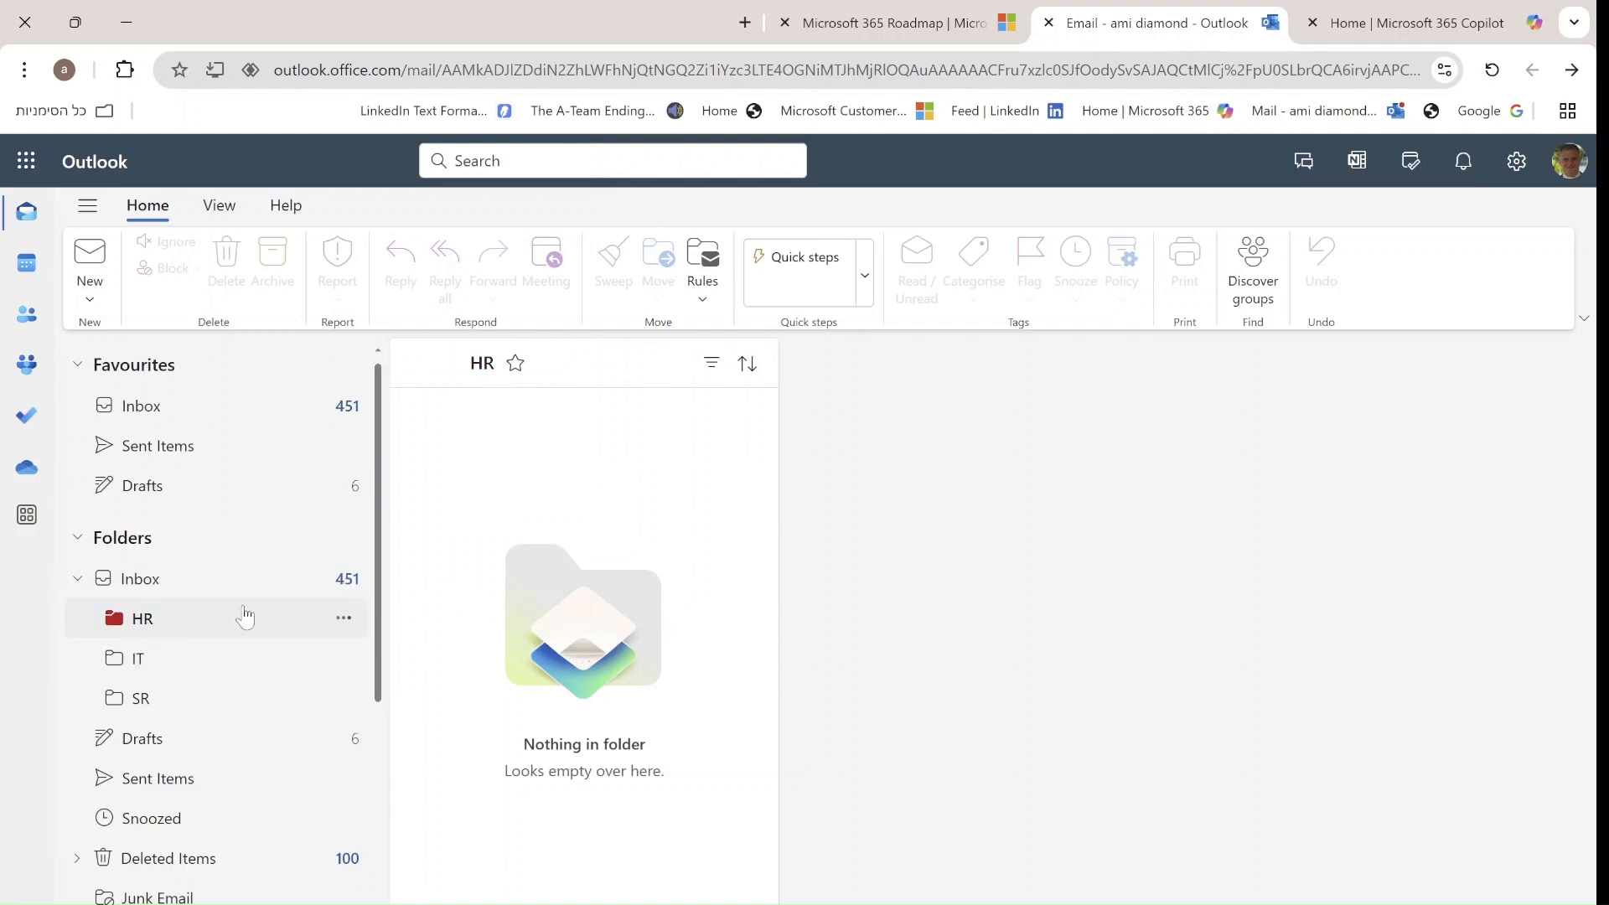
mouse_move(155, 624)
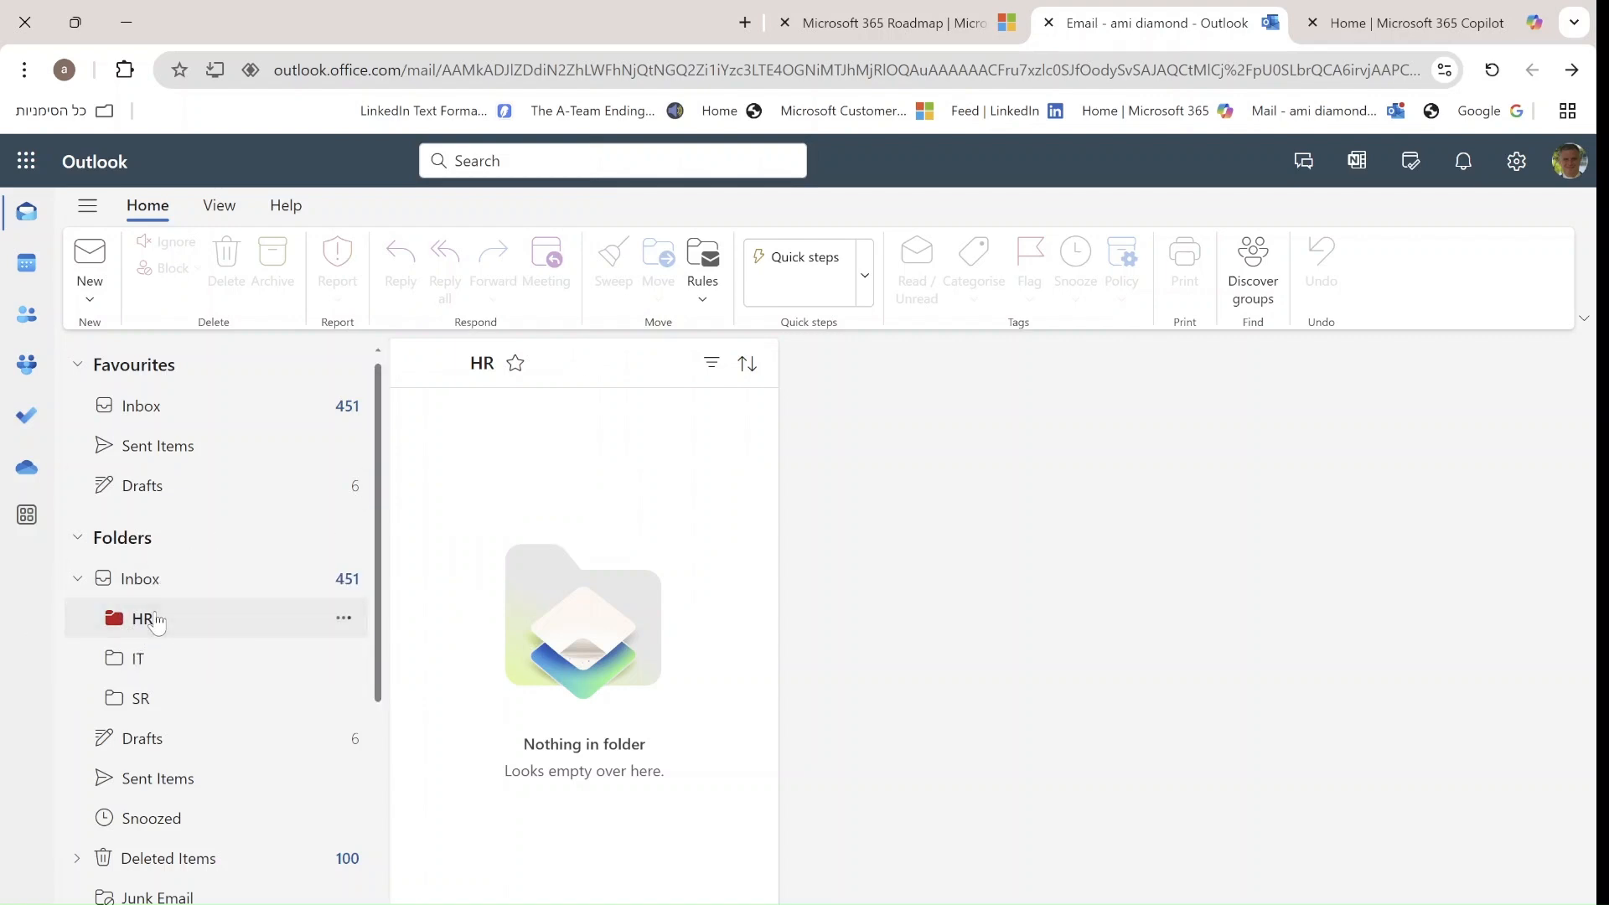
left_click(138, 658)
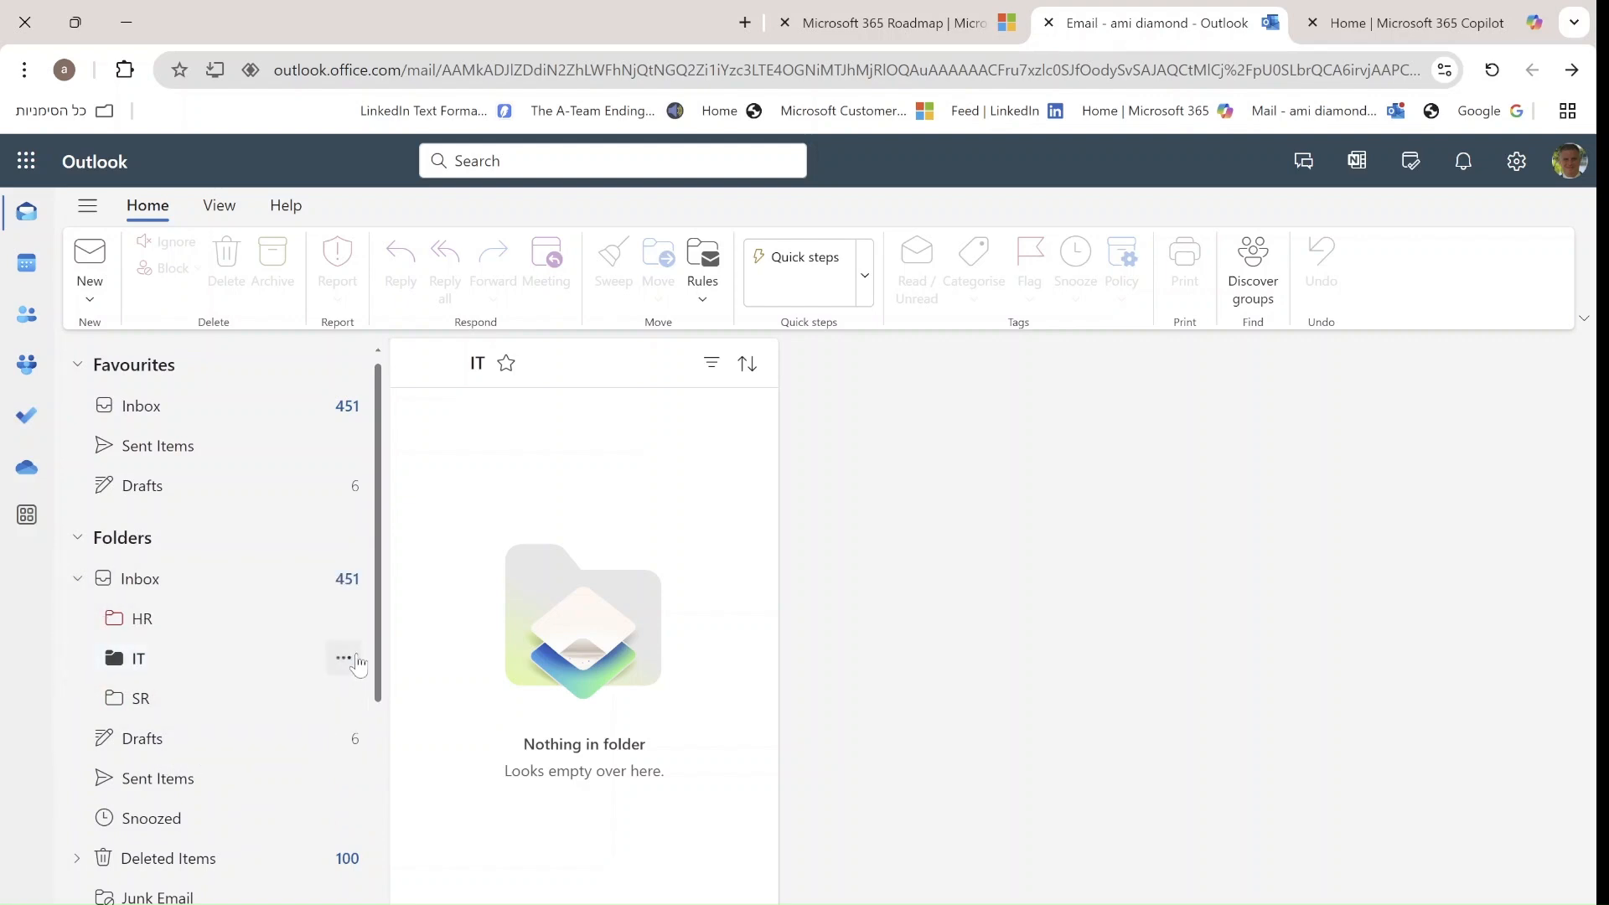
mouse_move(337, 658)
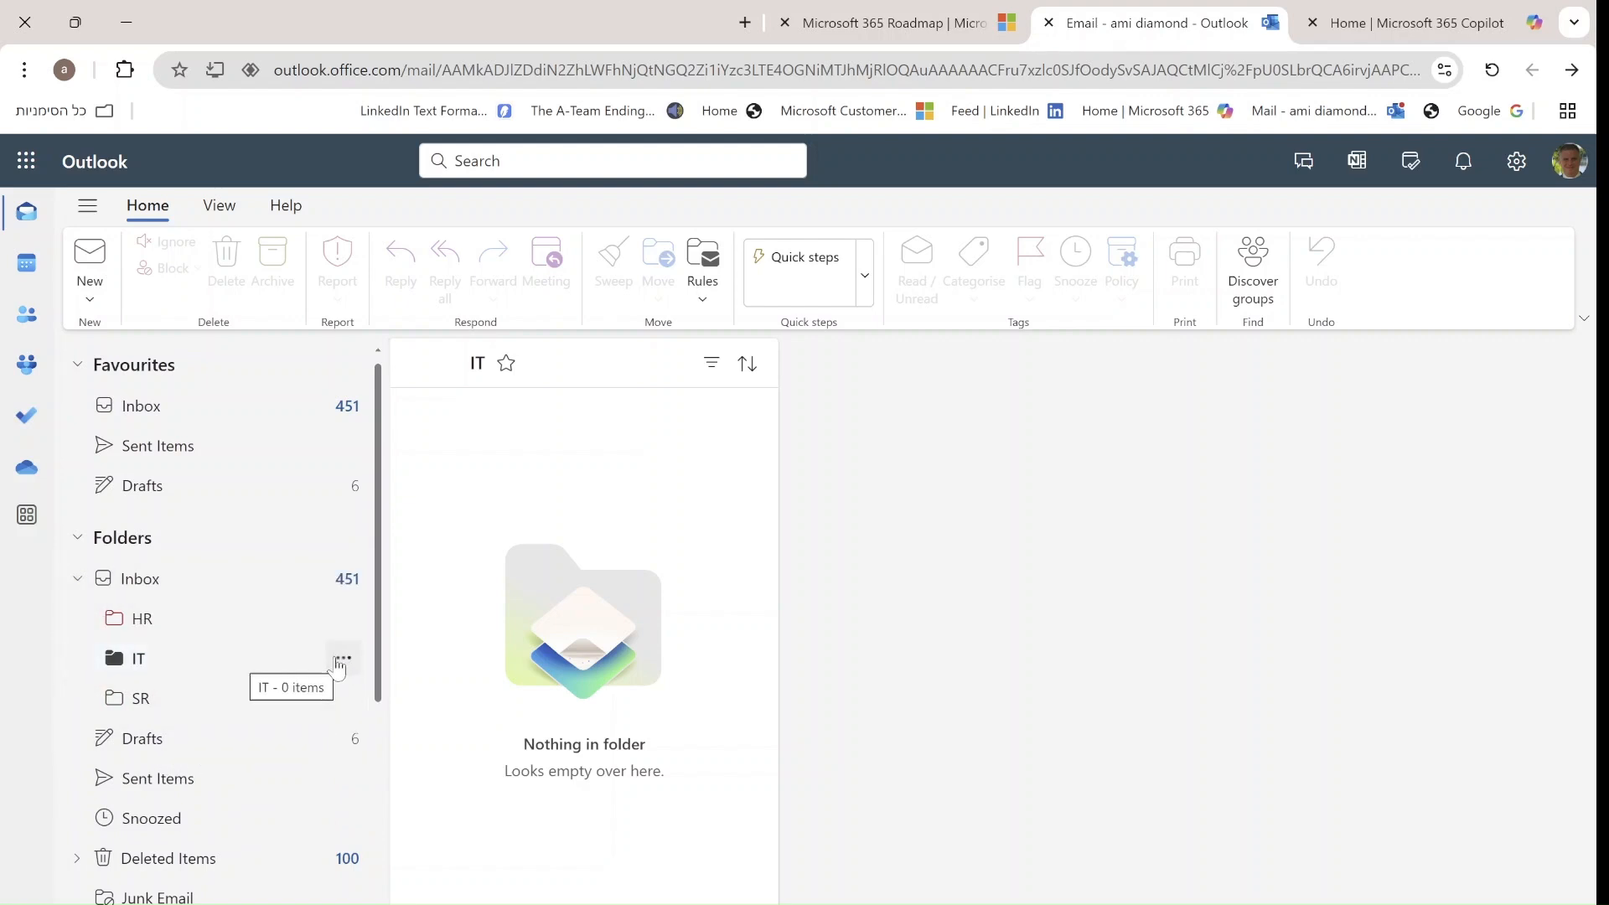
- Bring up the IT folder's actions menu, then view the empty SR subfolder
left_click(343, 657)
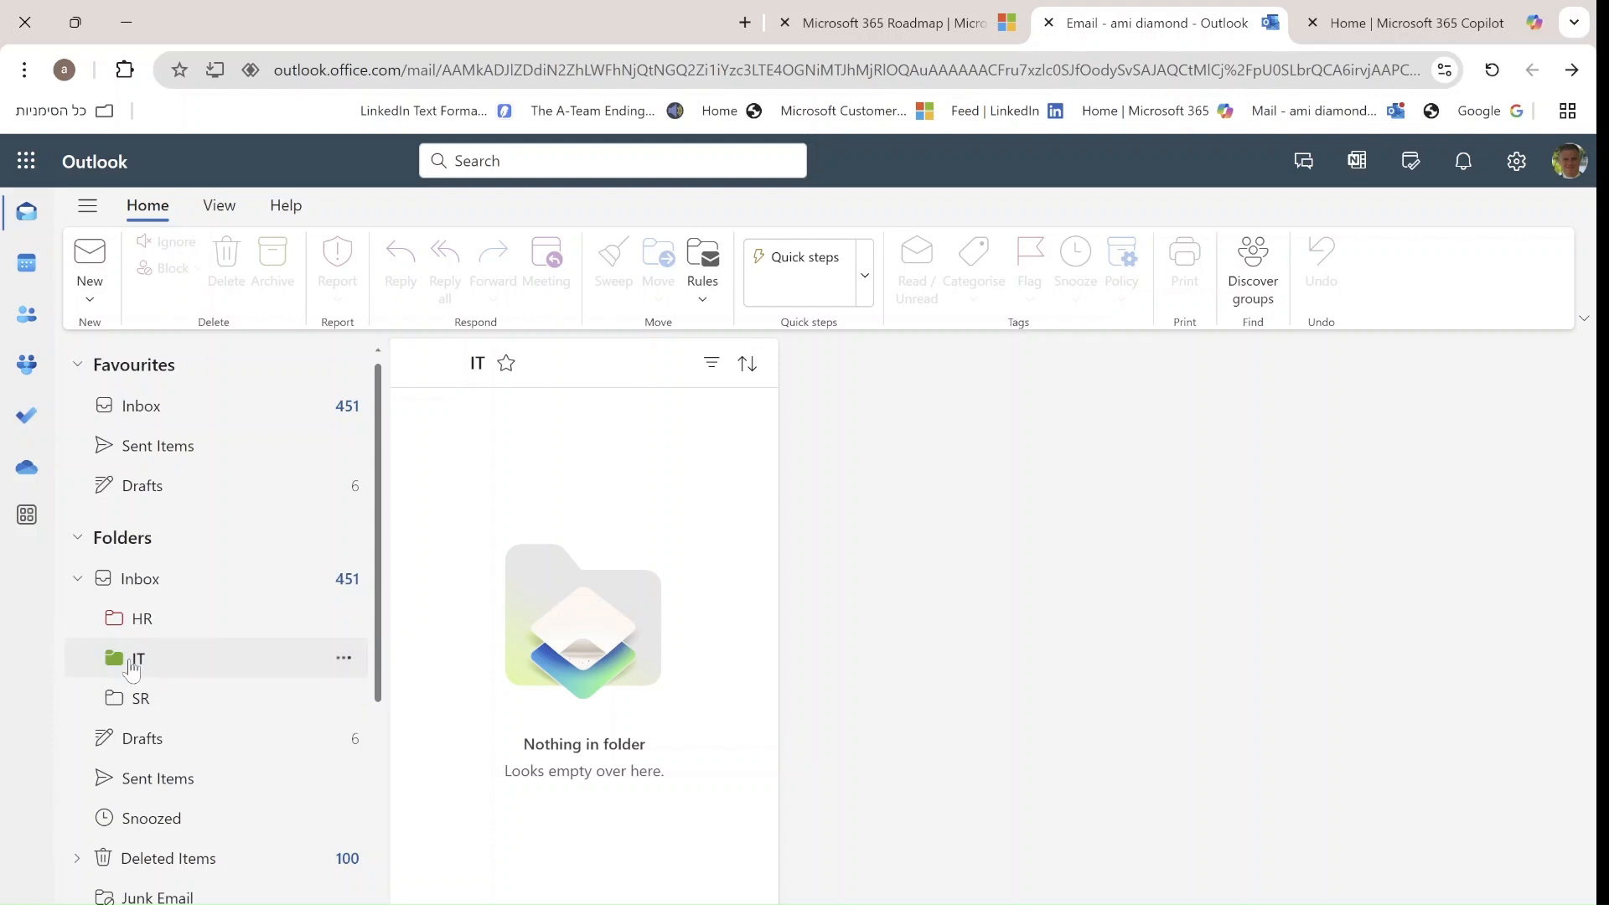
mouse_move(137, 662)
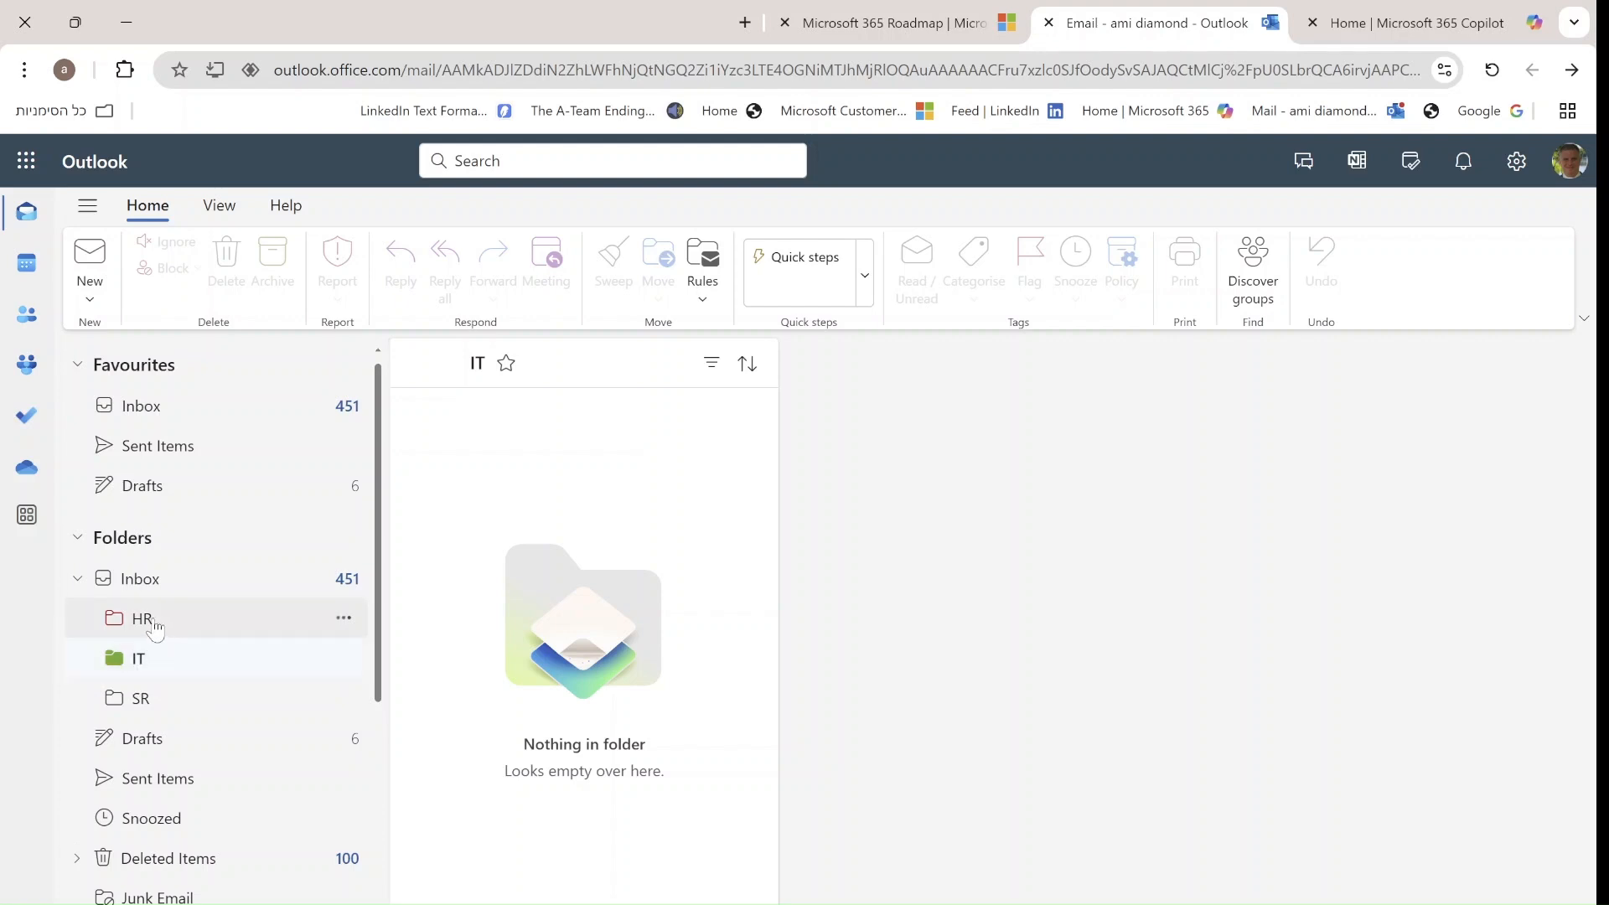
left_click(142, 618)
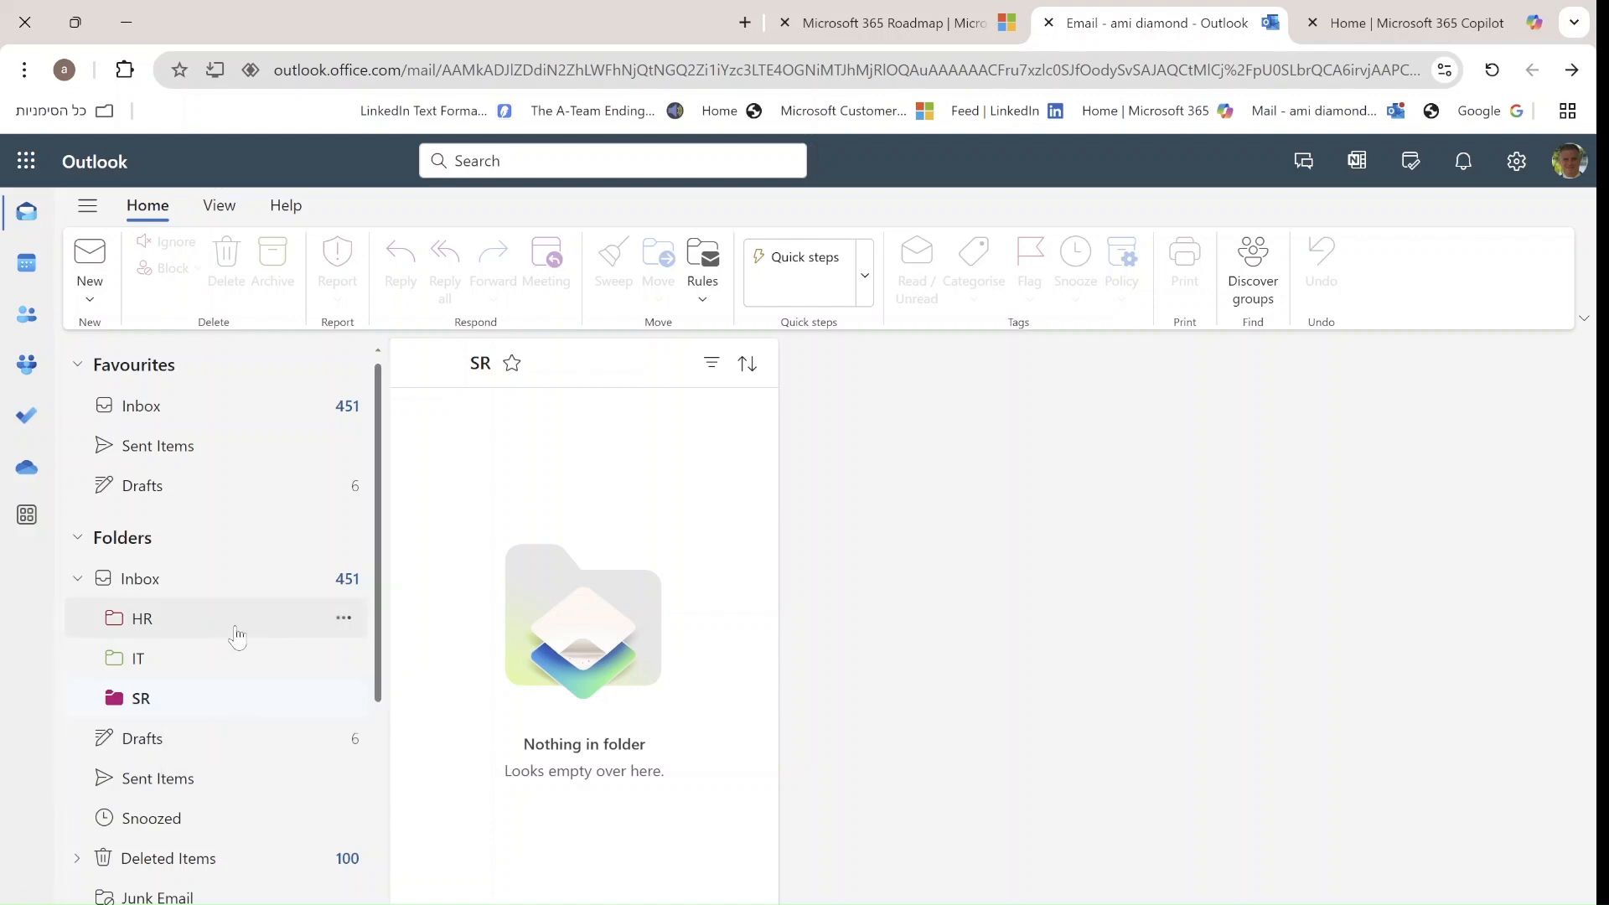
- Dismiss the SR folder's context menu unchanged and open the HR subfolder
right_click(141, 617)
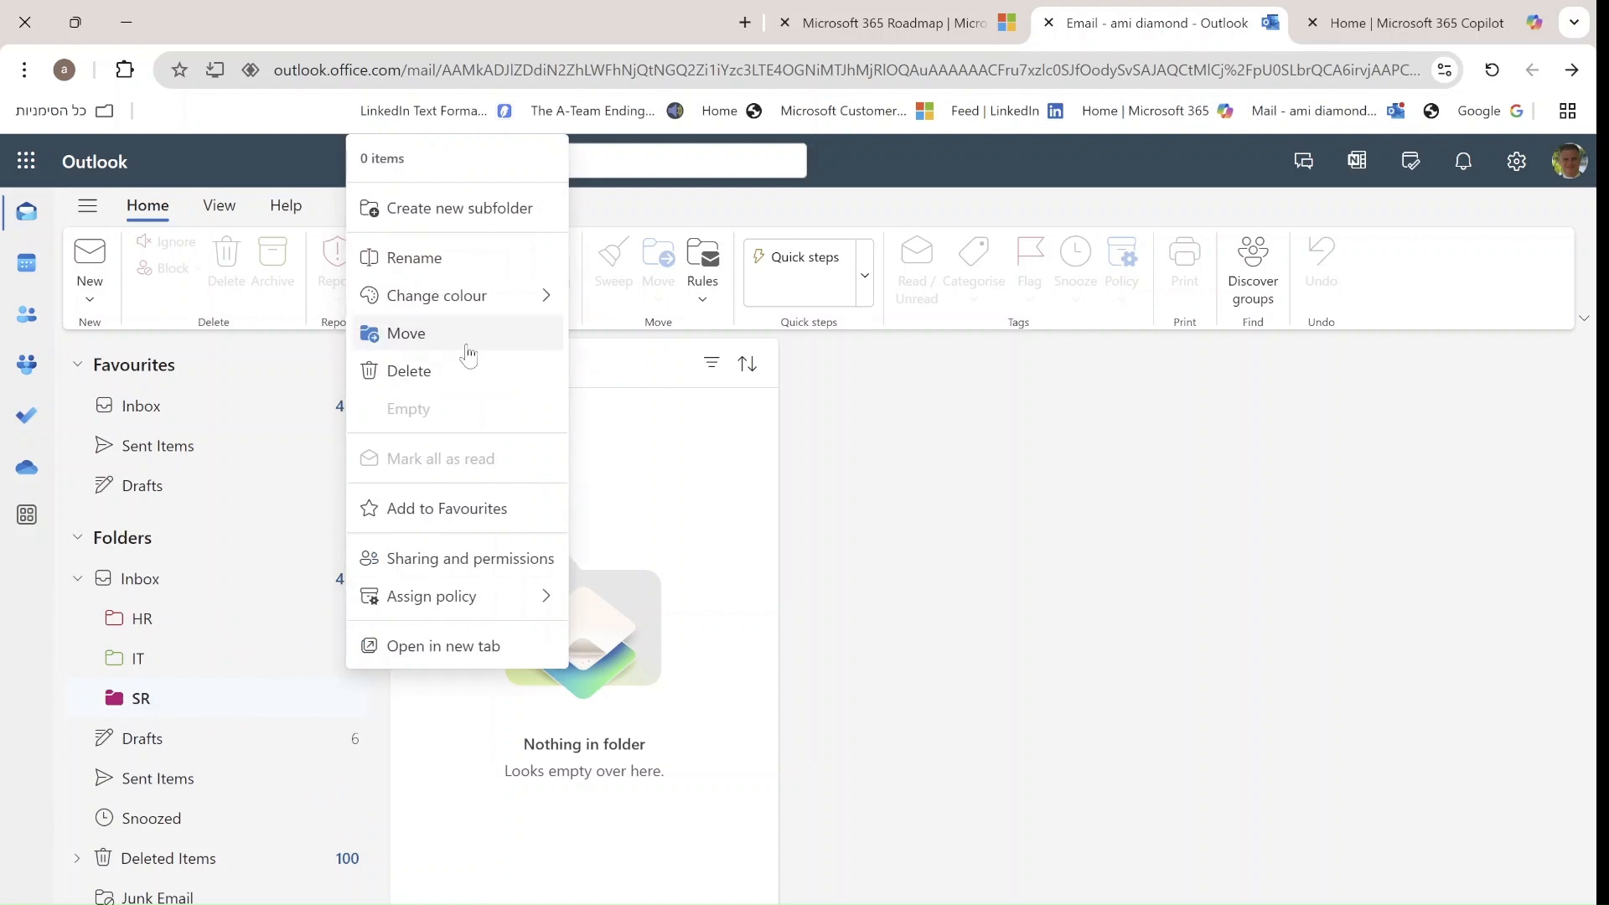
left_click(436, 296)
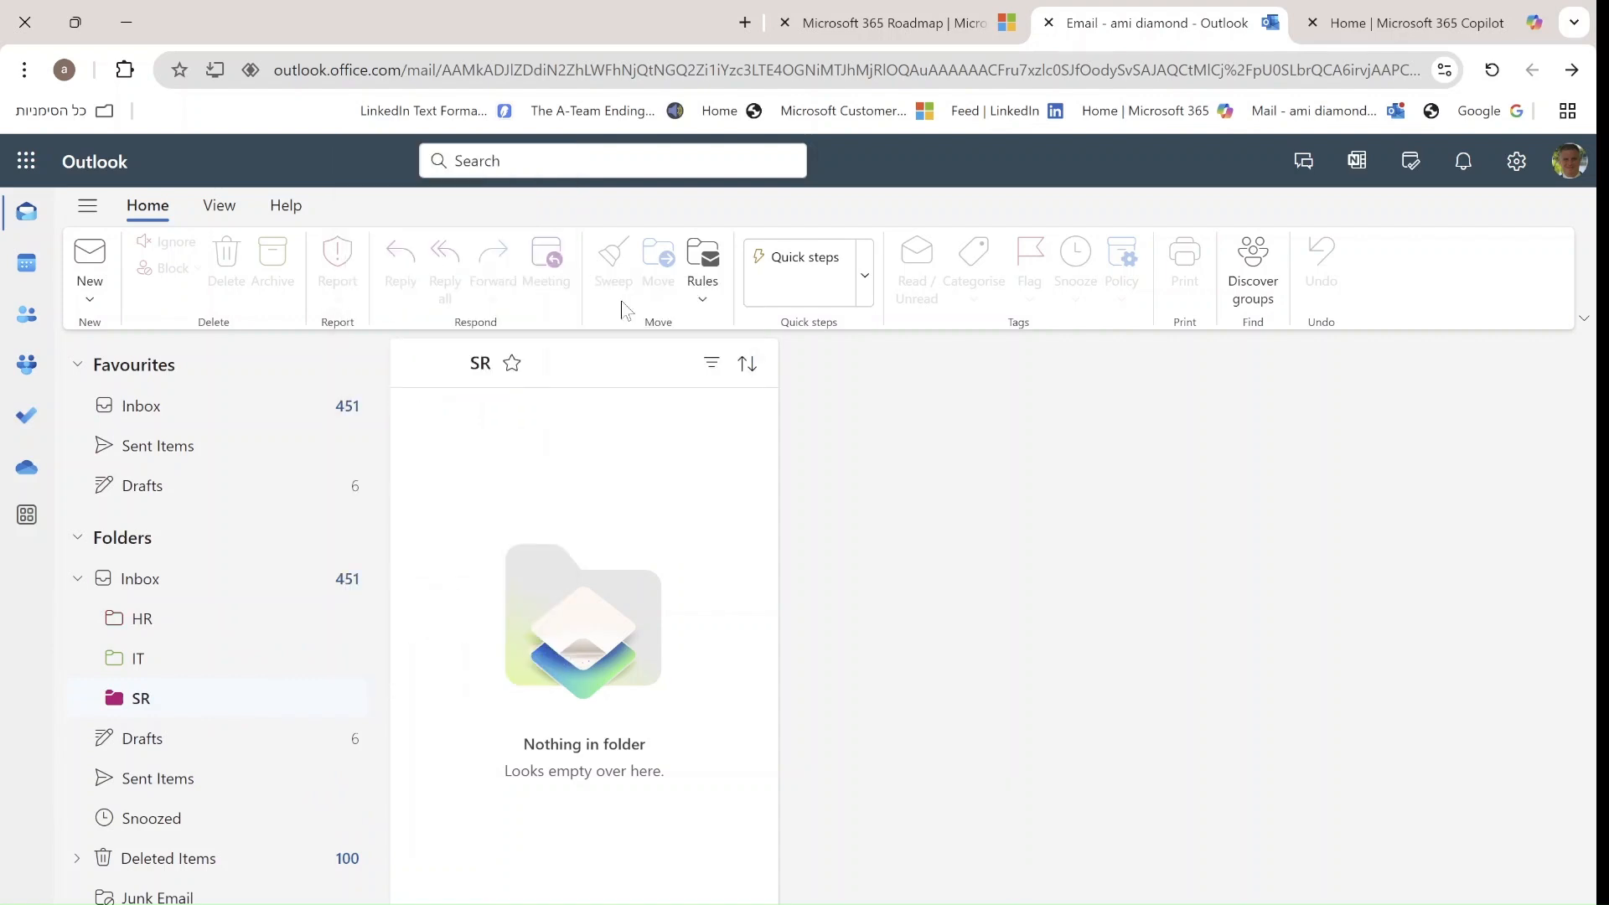
left_click(142, 617)
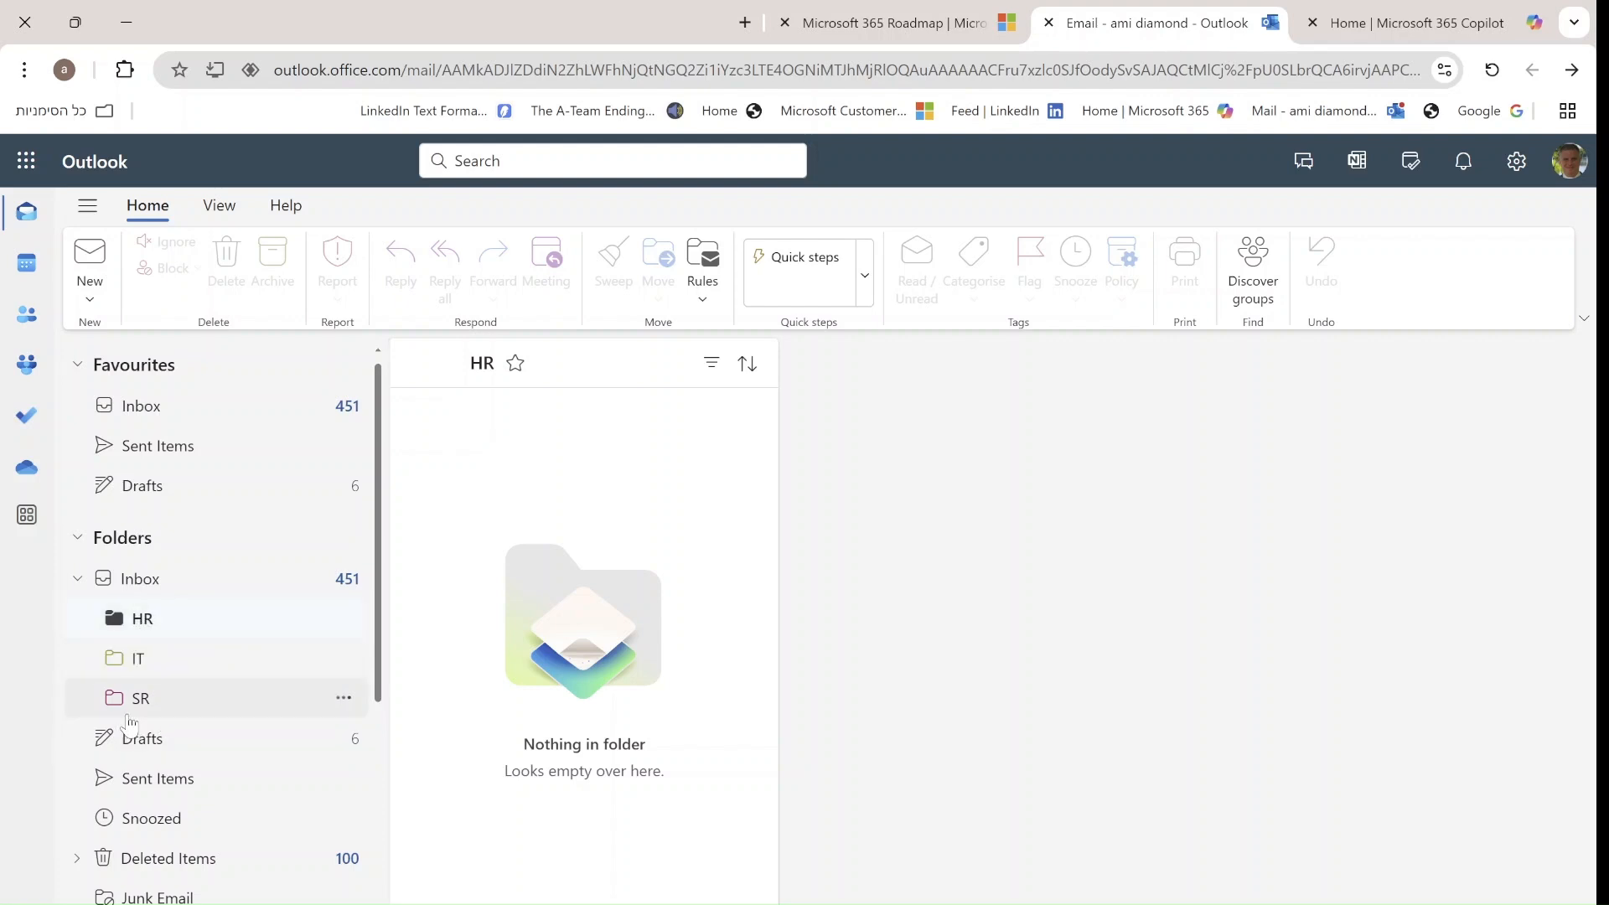
- Switch through the SR, HR, IT, HR and SR subfolders, ending on IT
left_click(140, 698)
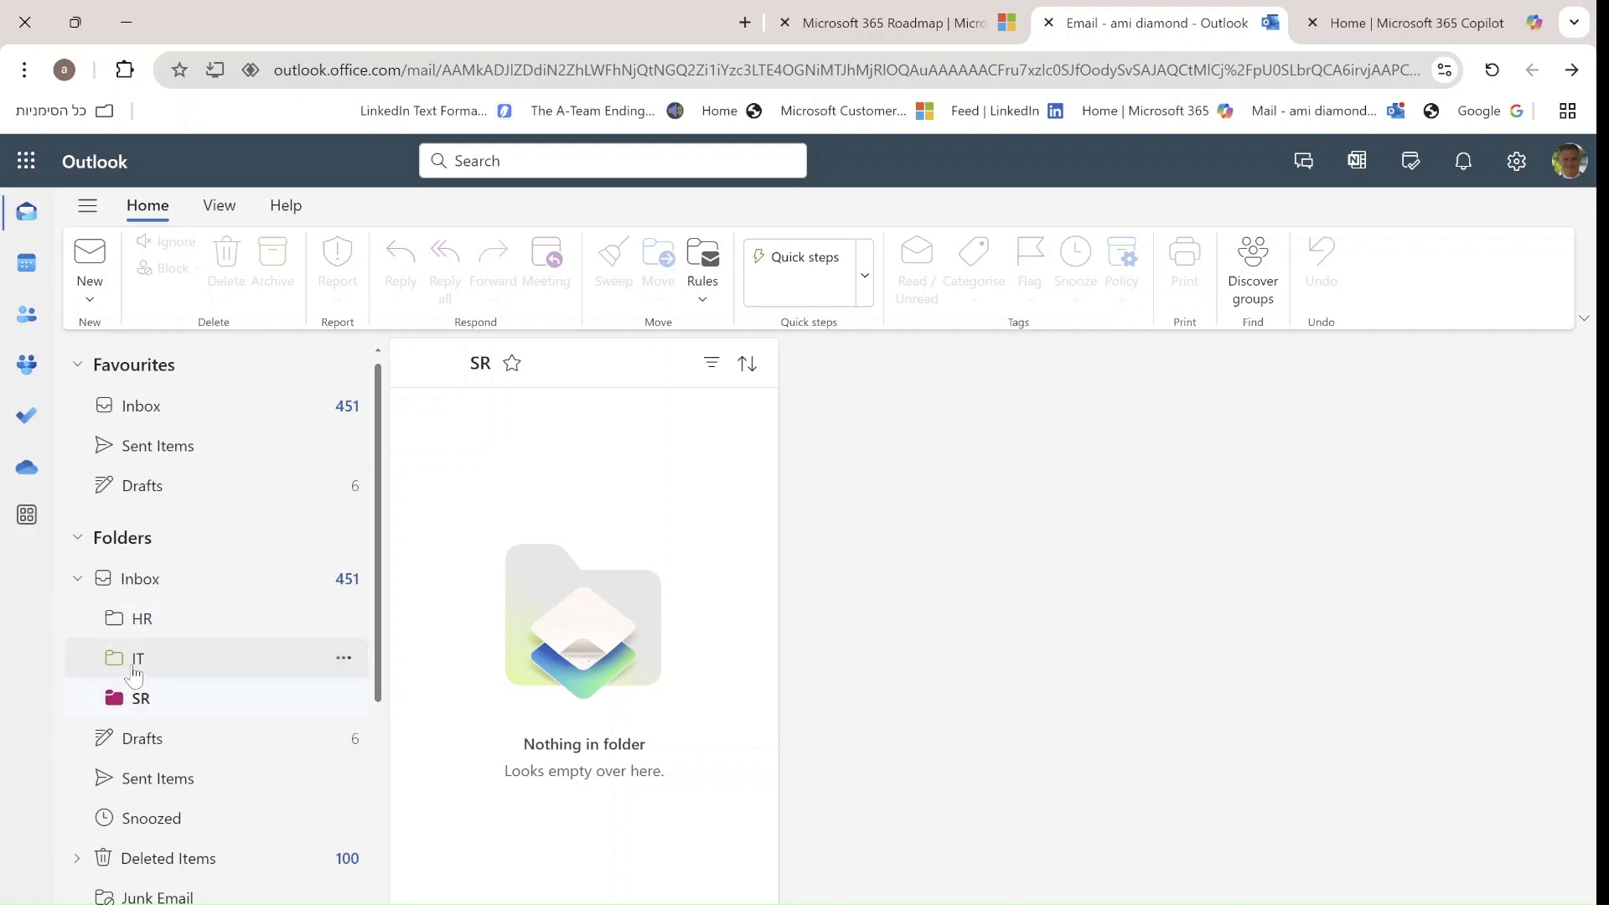
left_click(142, 618)
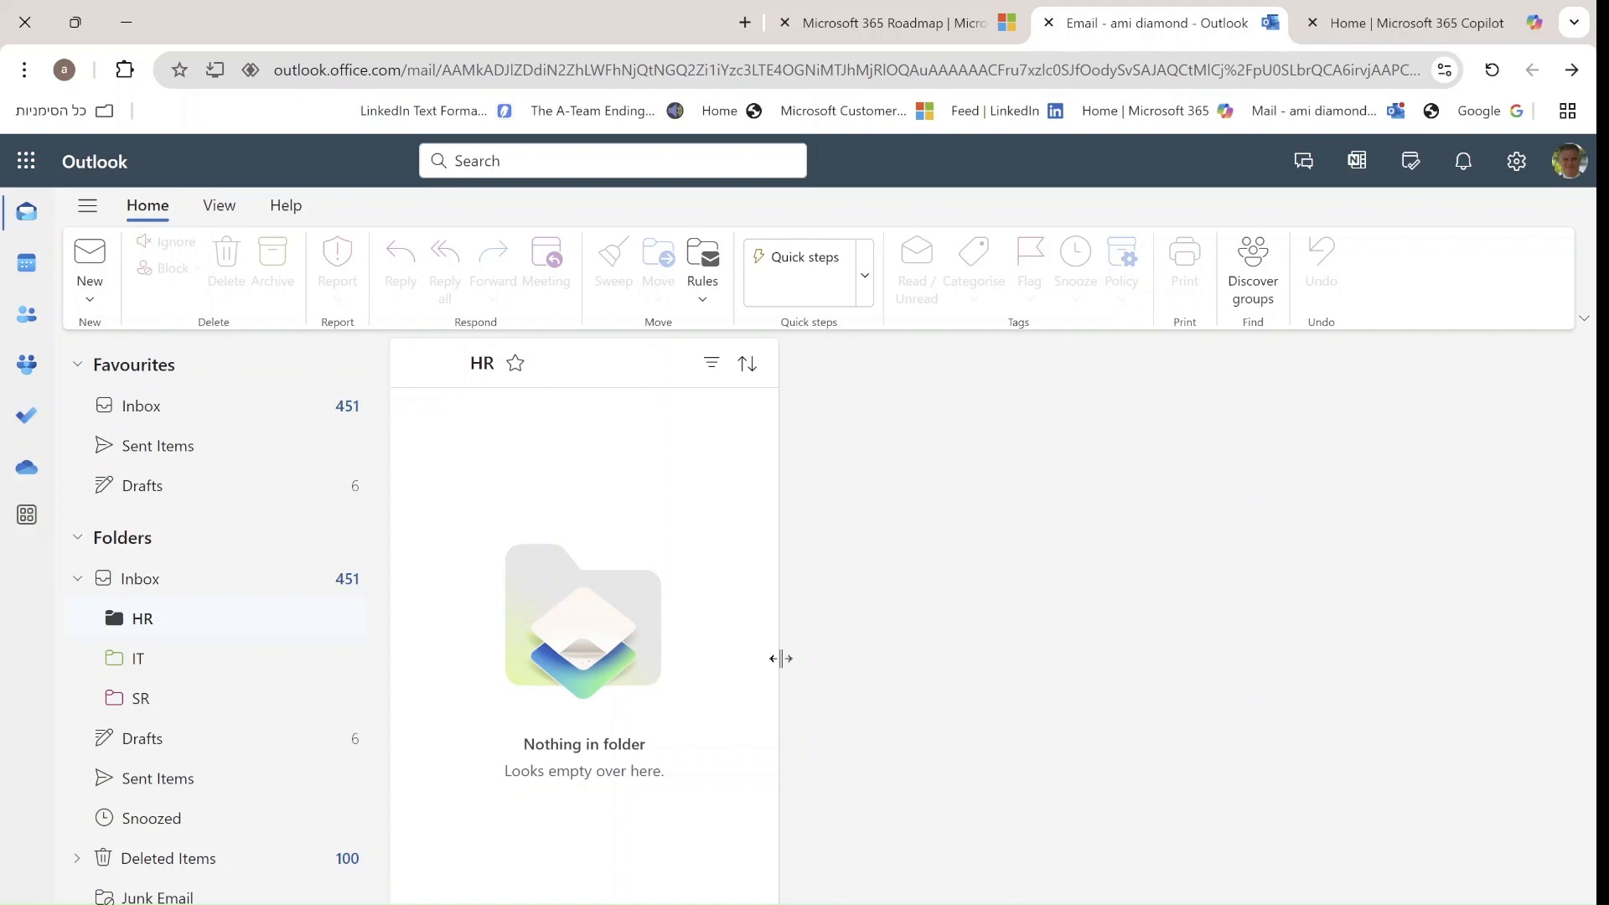
mouse_move(139, 658)
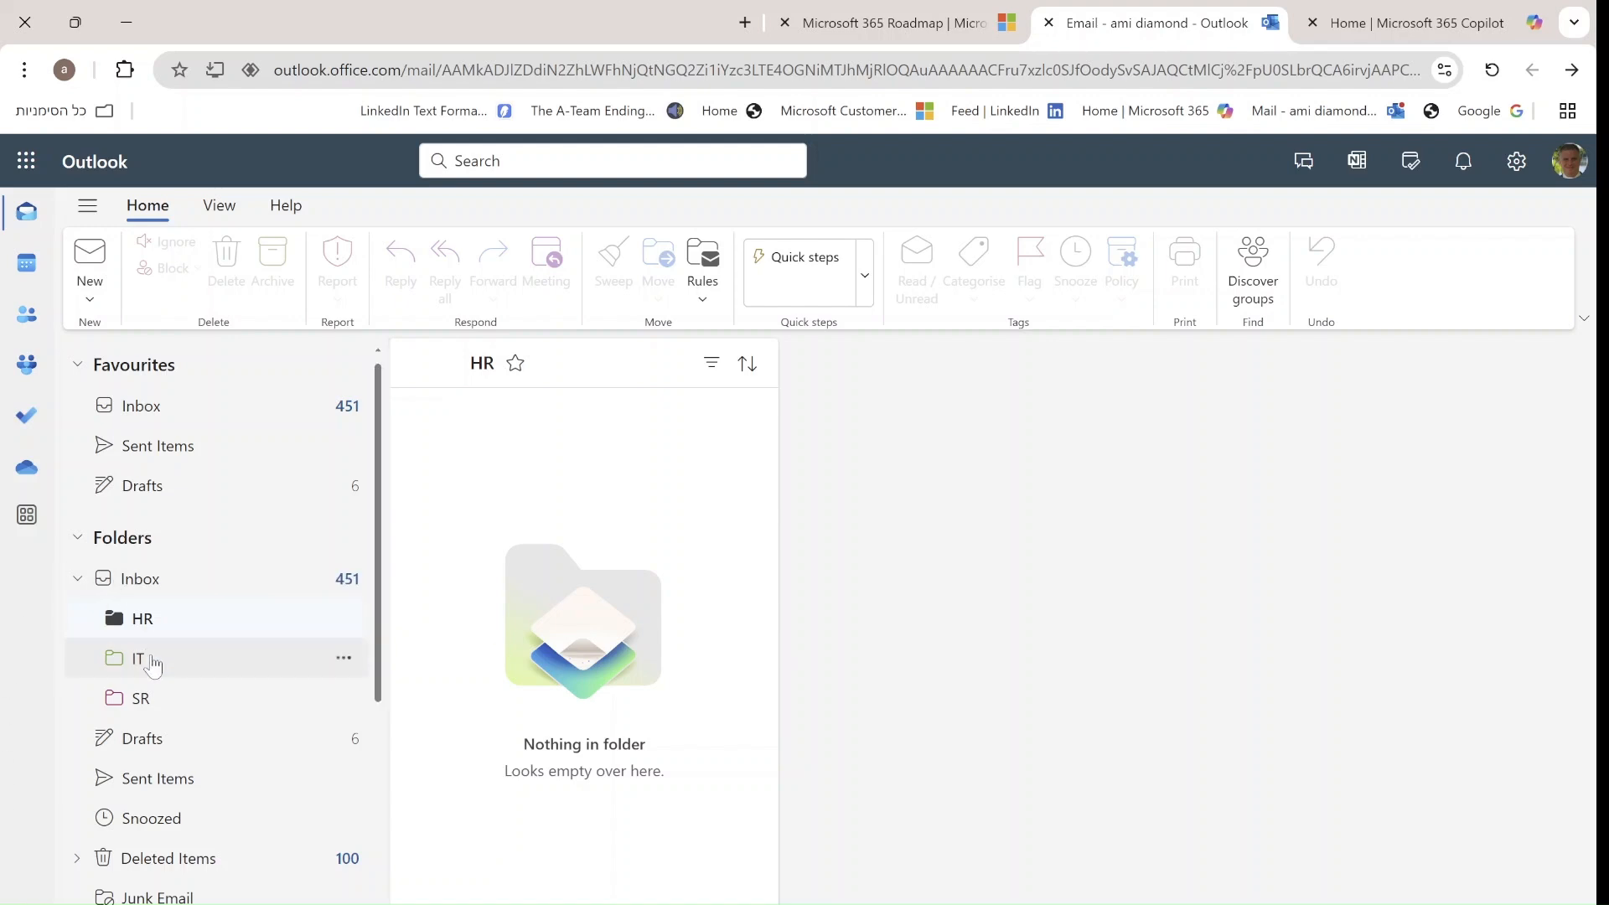
mouse_move(137, 658)
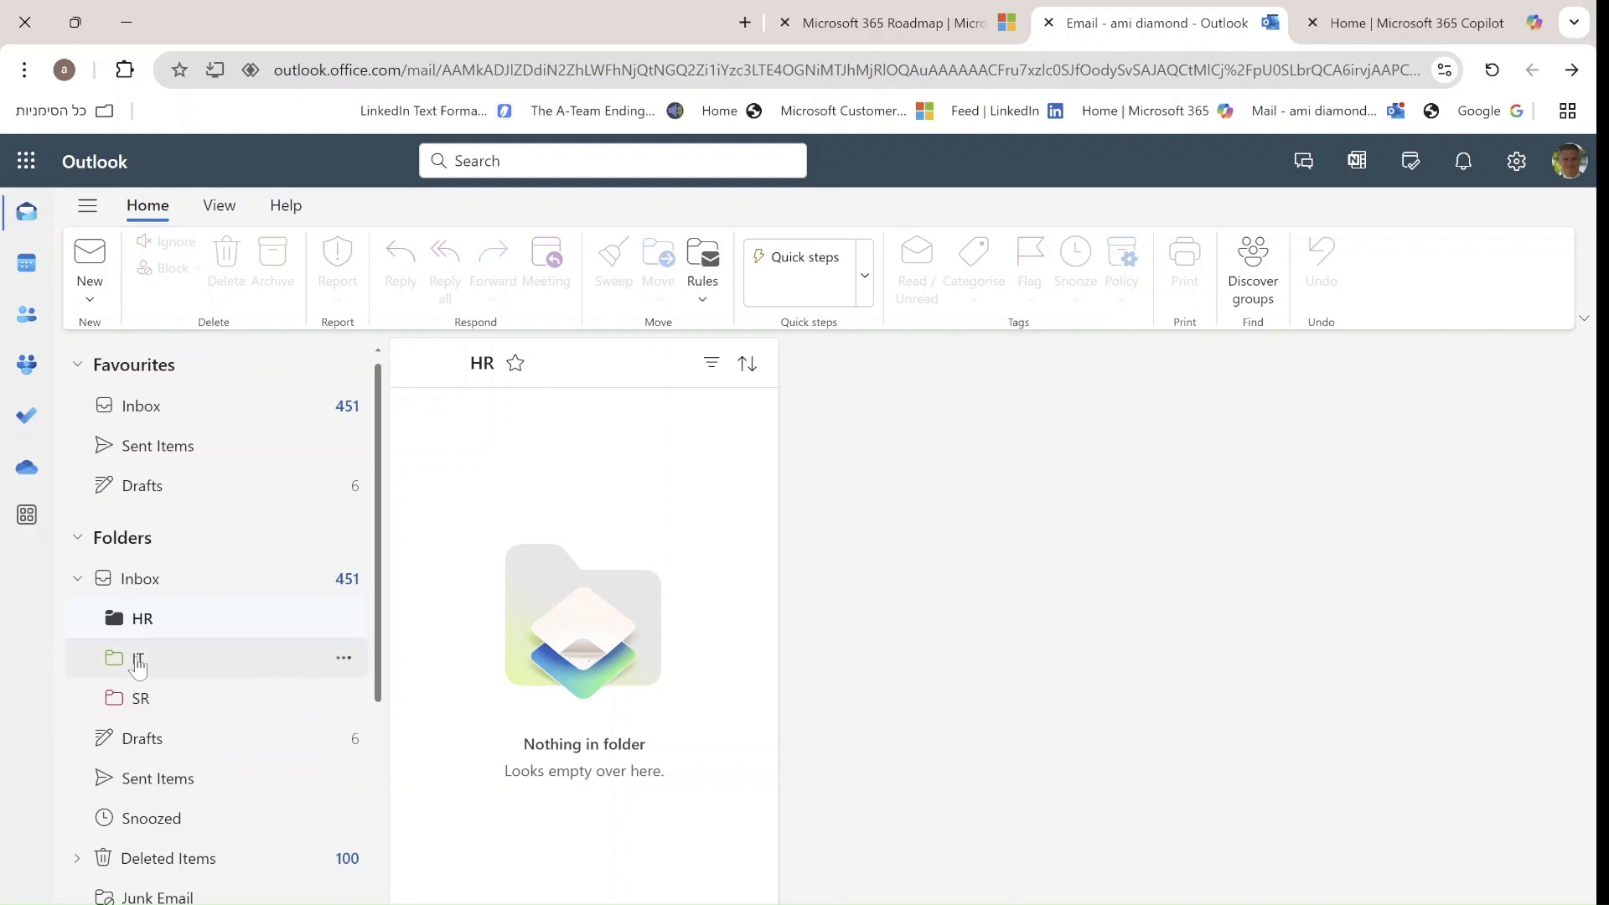
left_click(138, 658)
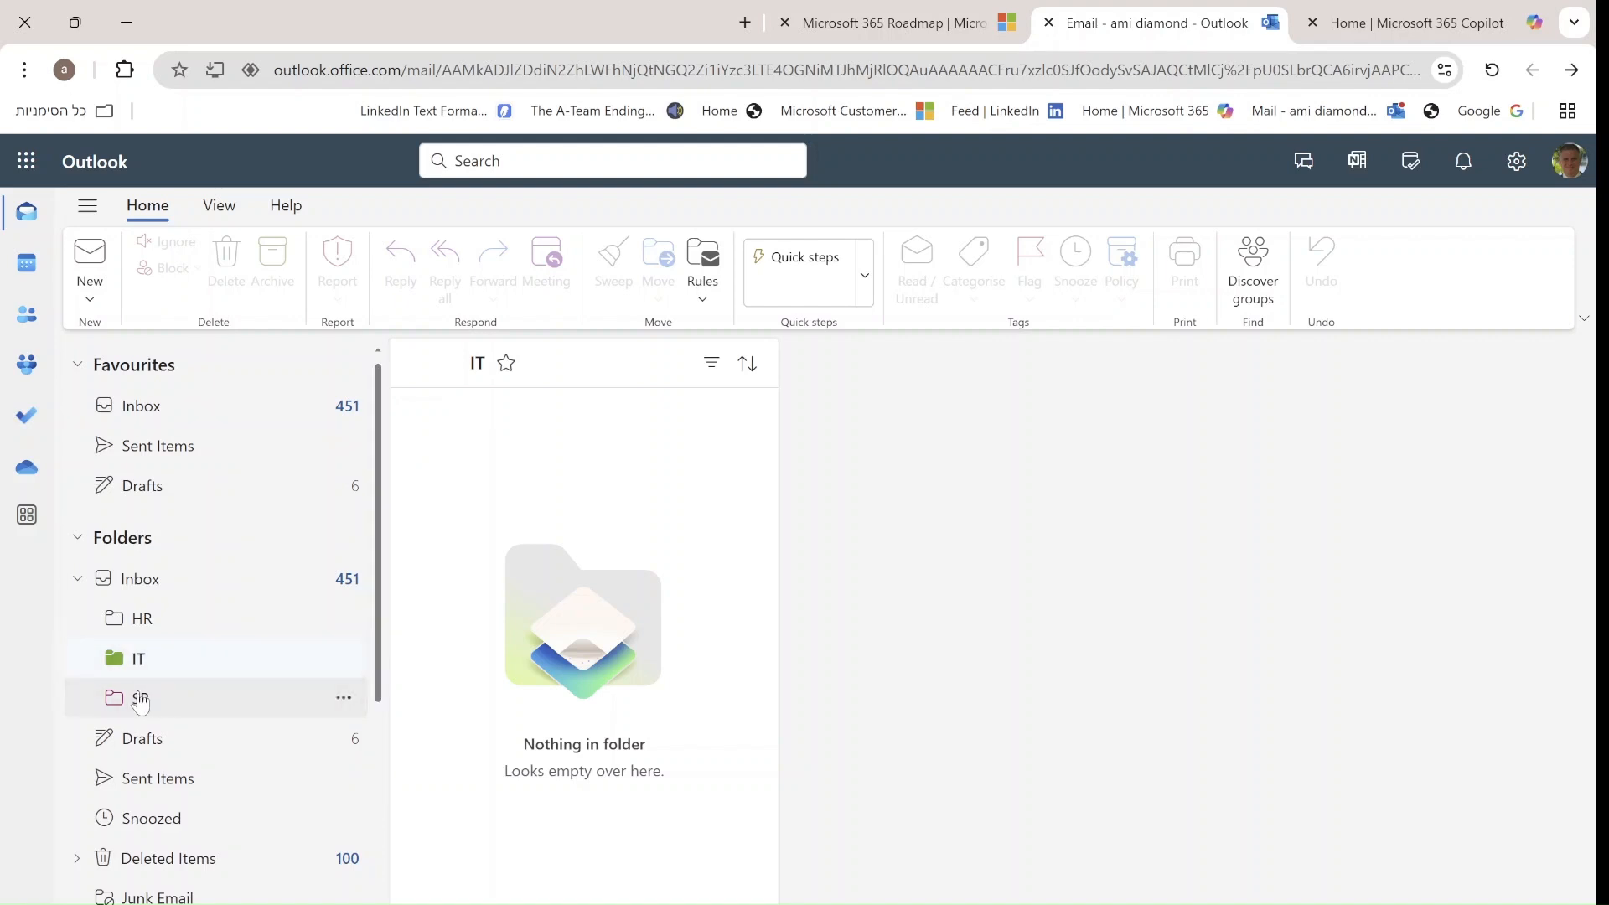
left_click(141, 618)
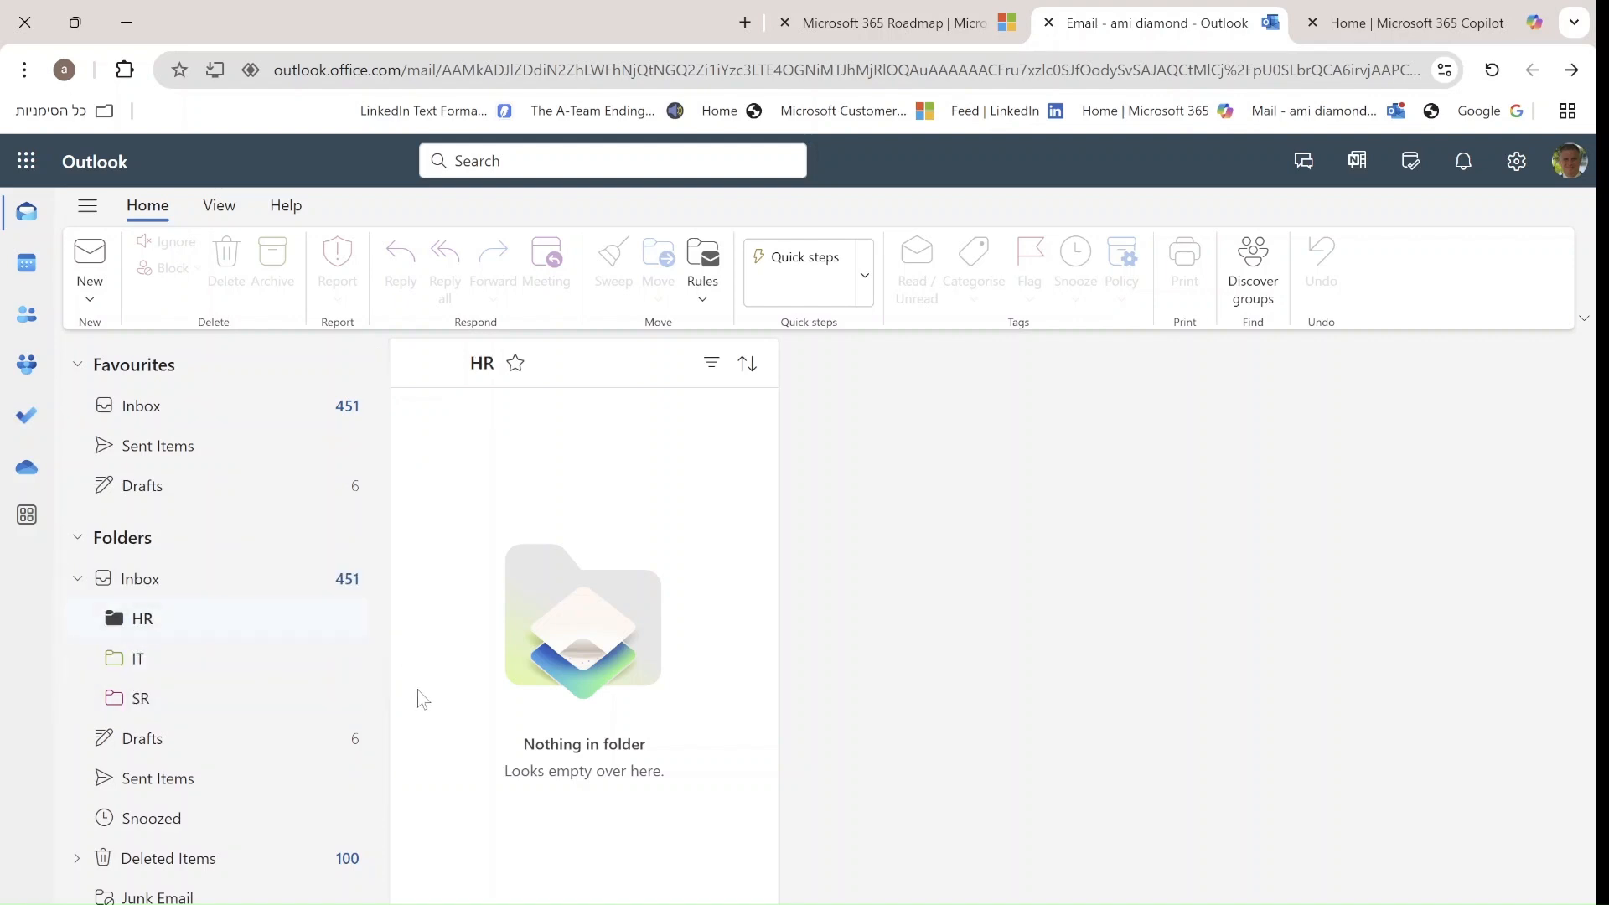
left_click(141, 698)
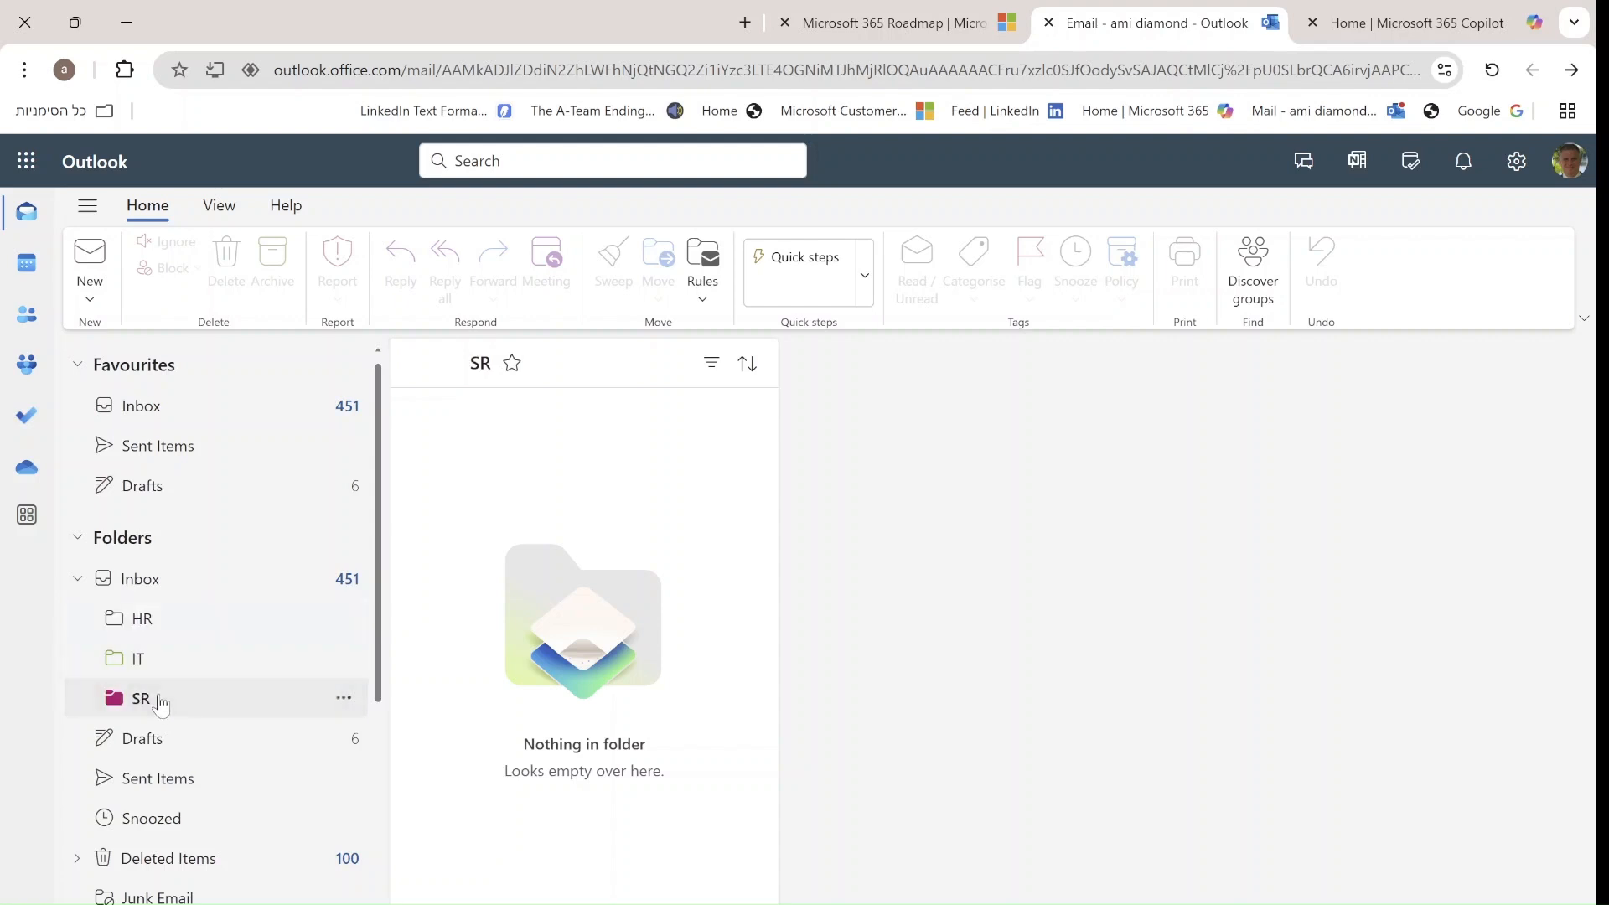
left_click(138, 658)
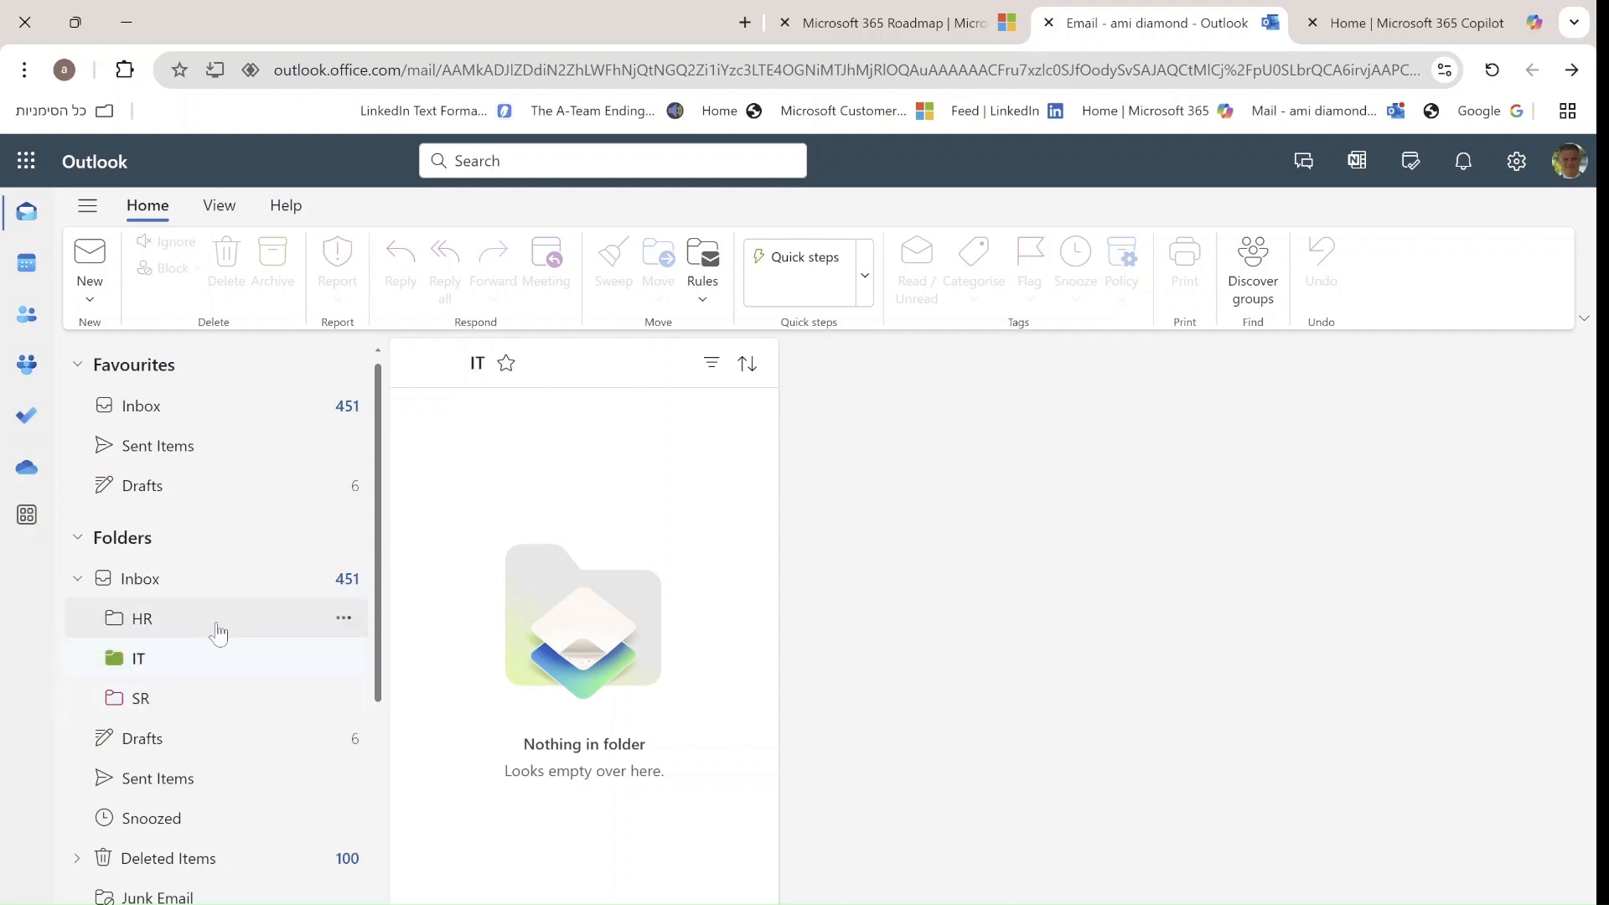
mouse_move(180, 710)
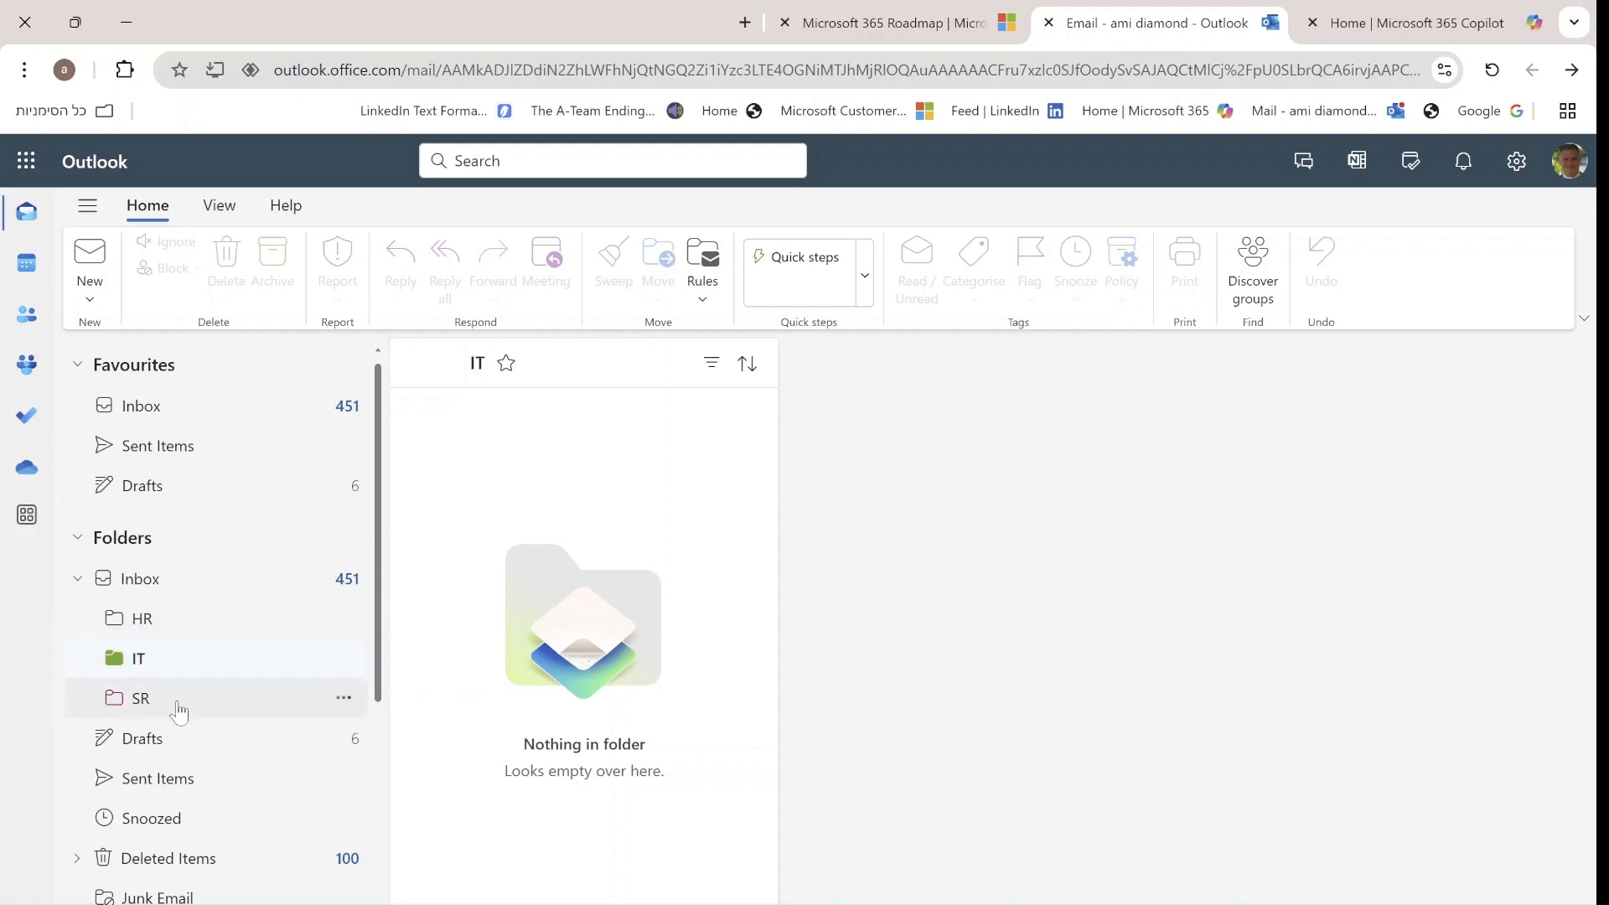
mouse_move(447, 680)
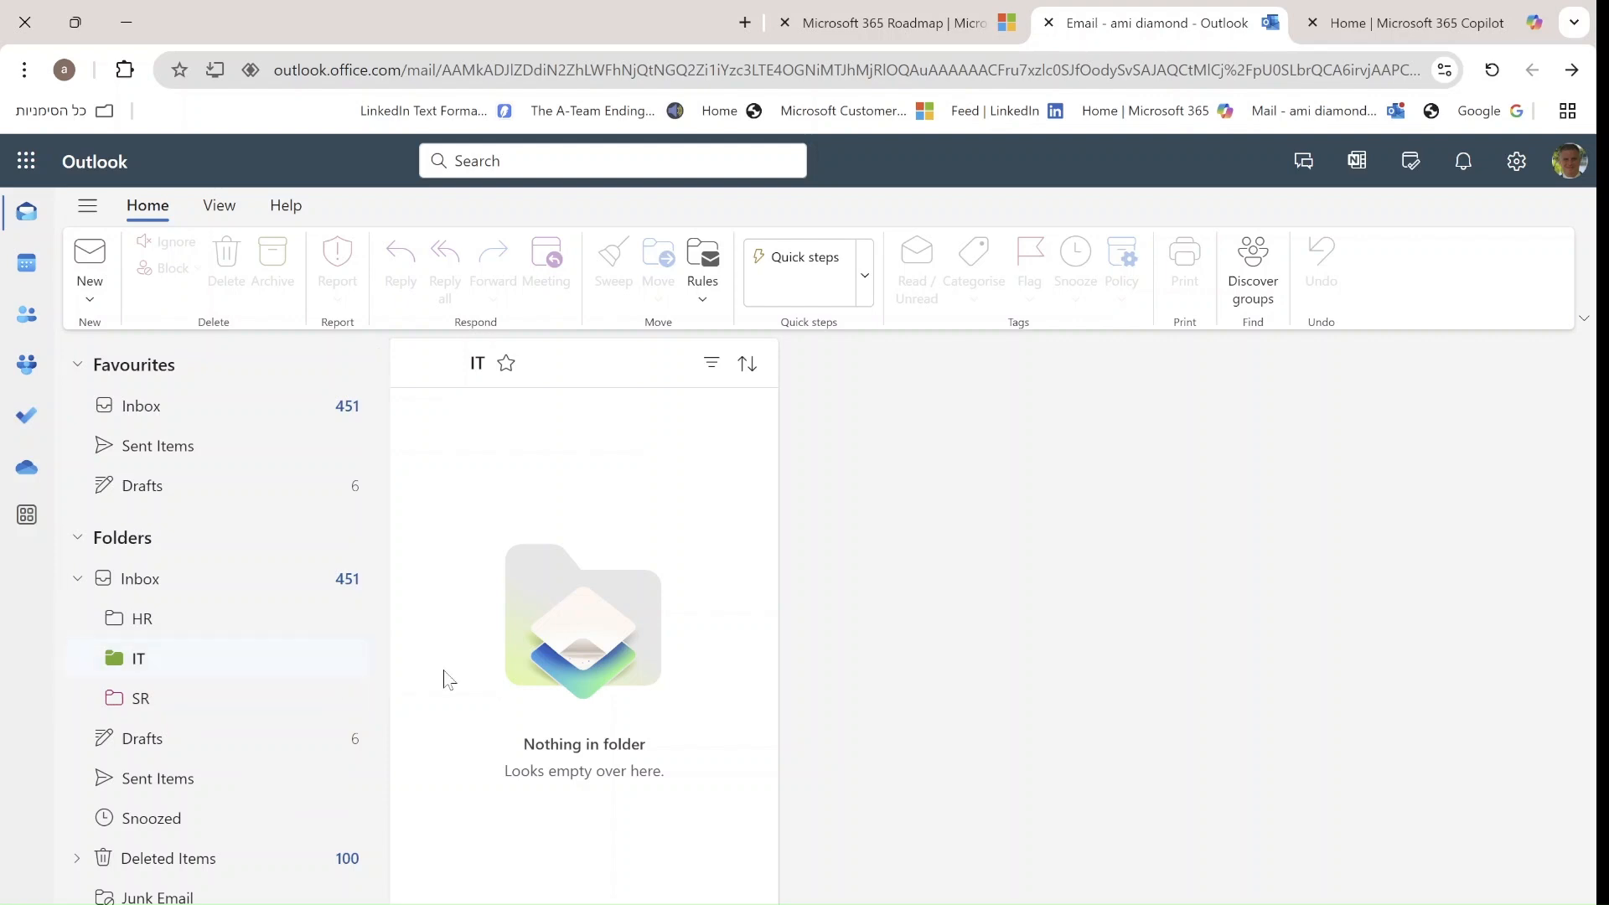
- Preview the IT folder's colour swatches without changing them, then open HR
right_click(139, 657)
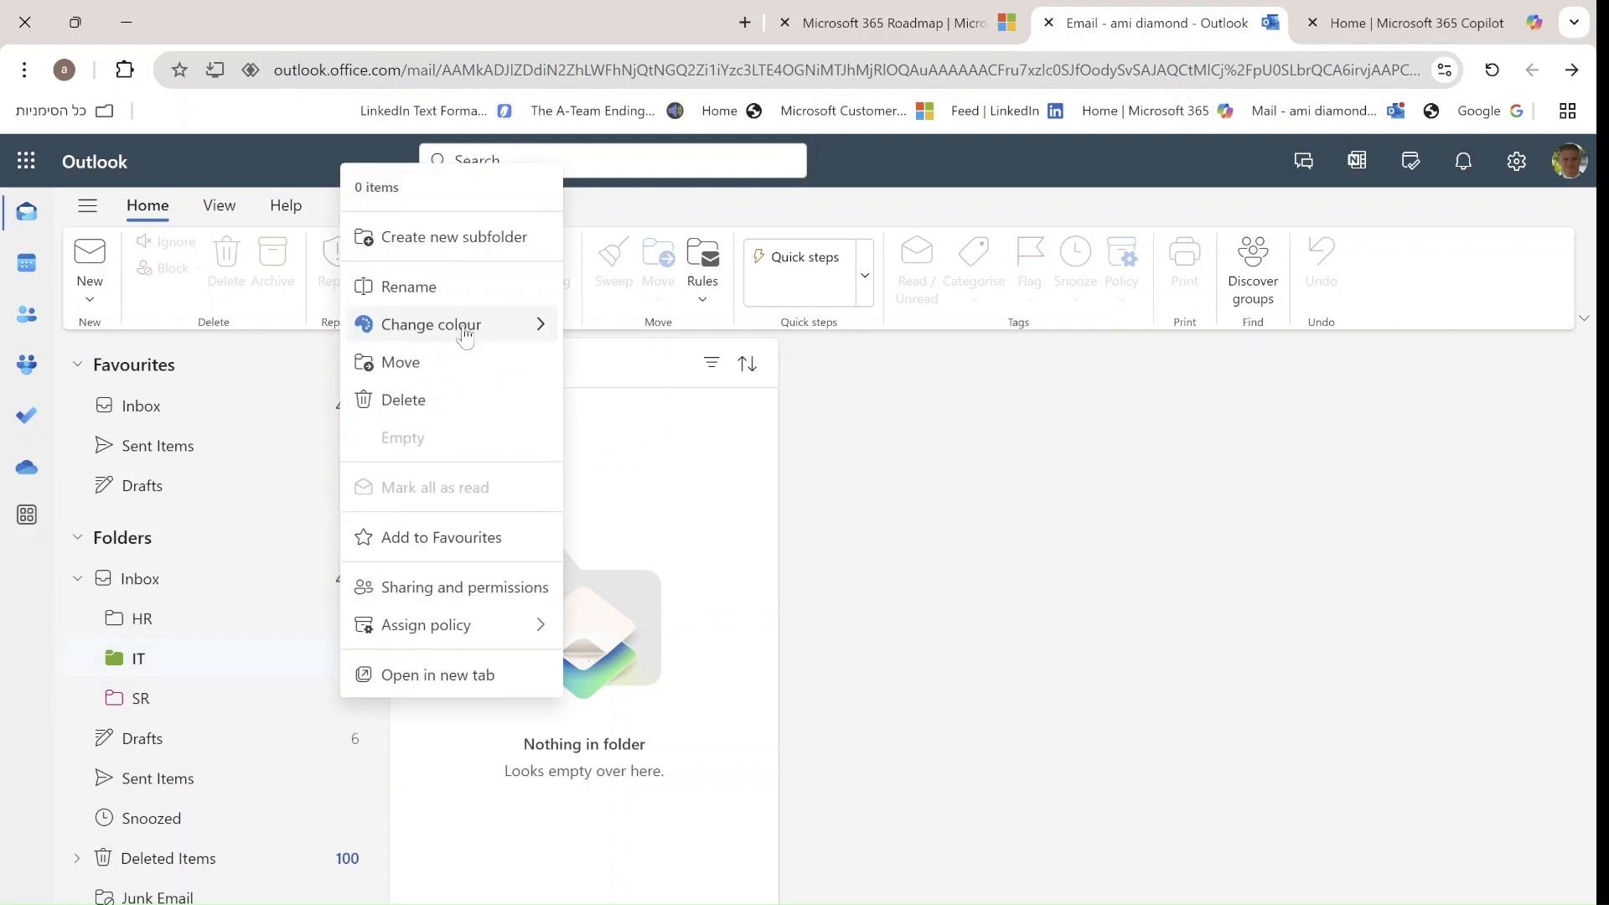
left_click(431, 324)
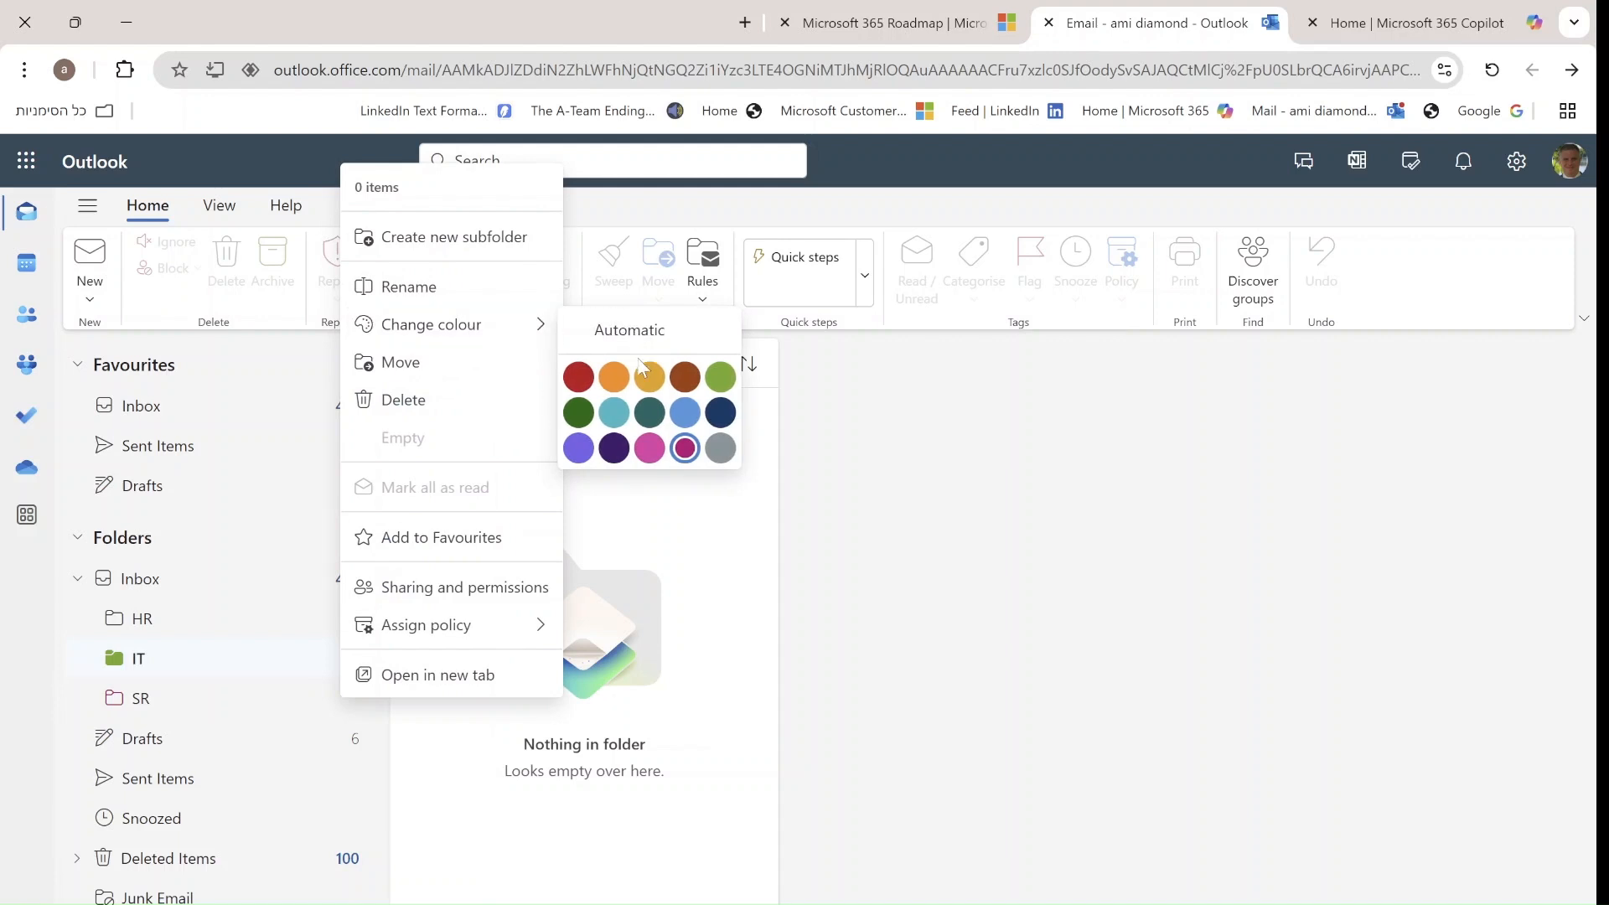
mouse_move(646, 472)
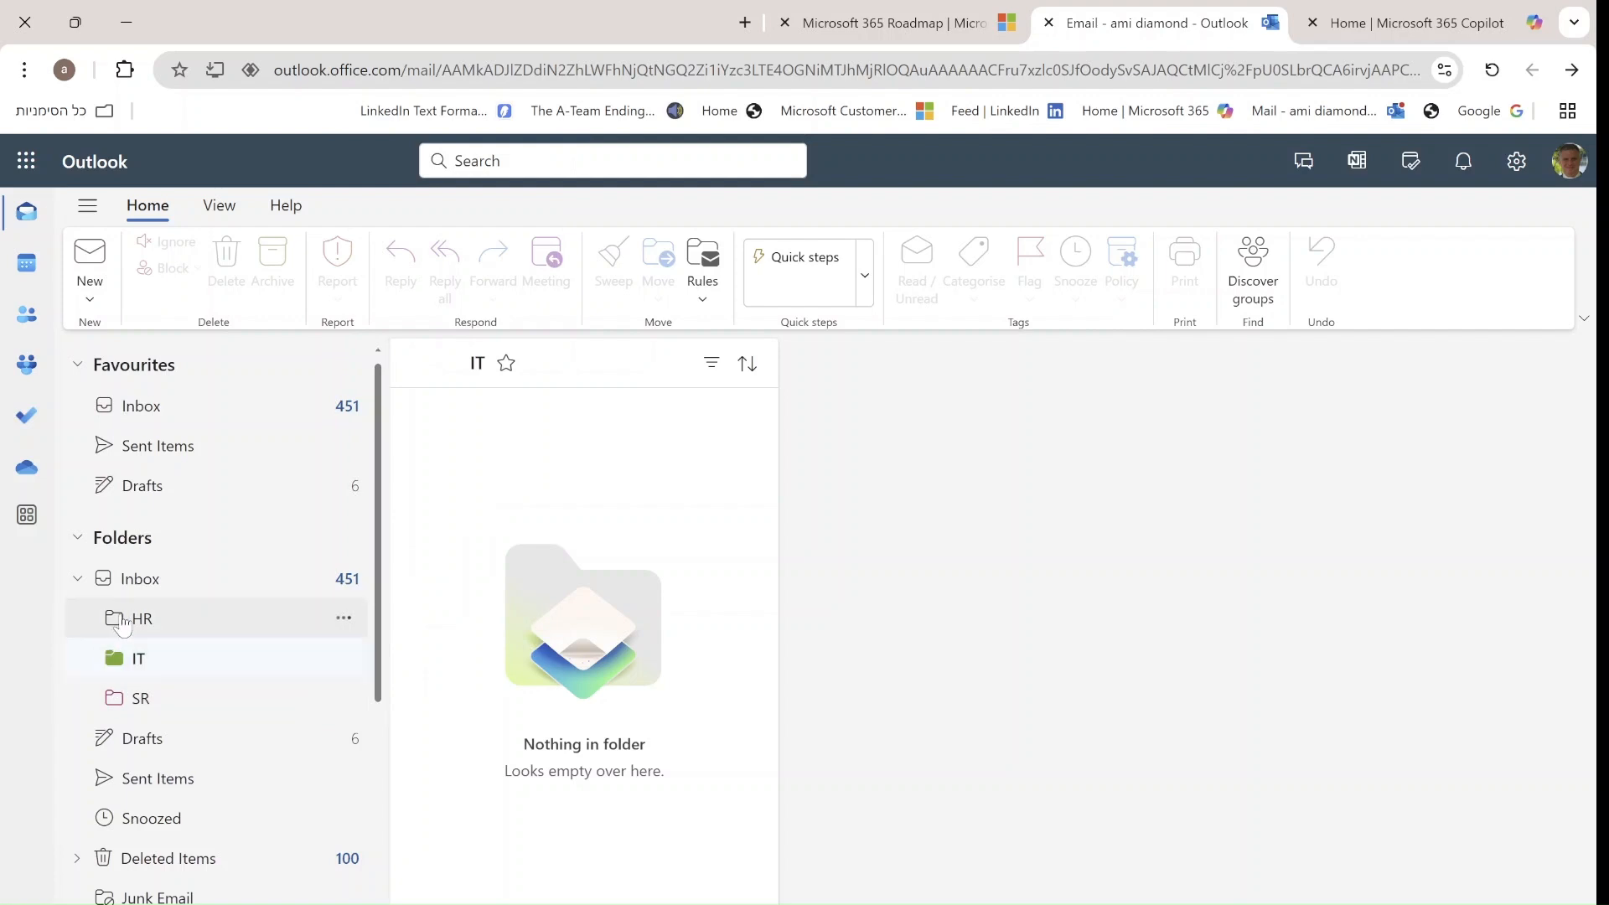
left_click(140, 618)
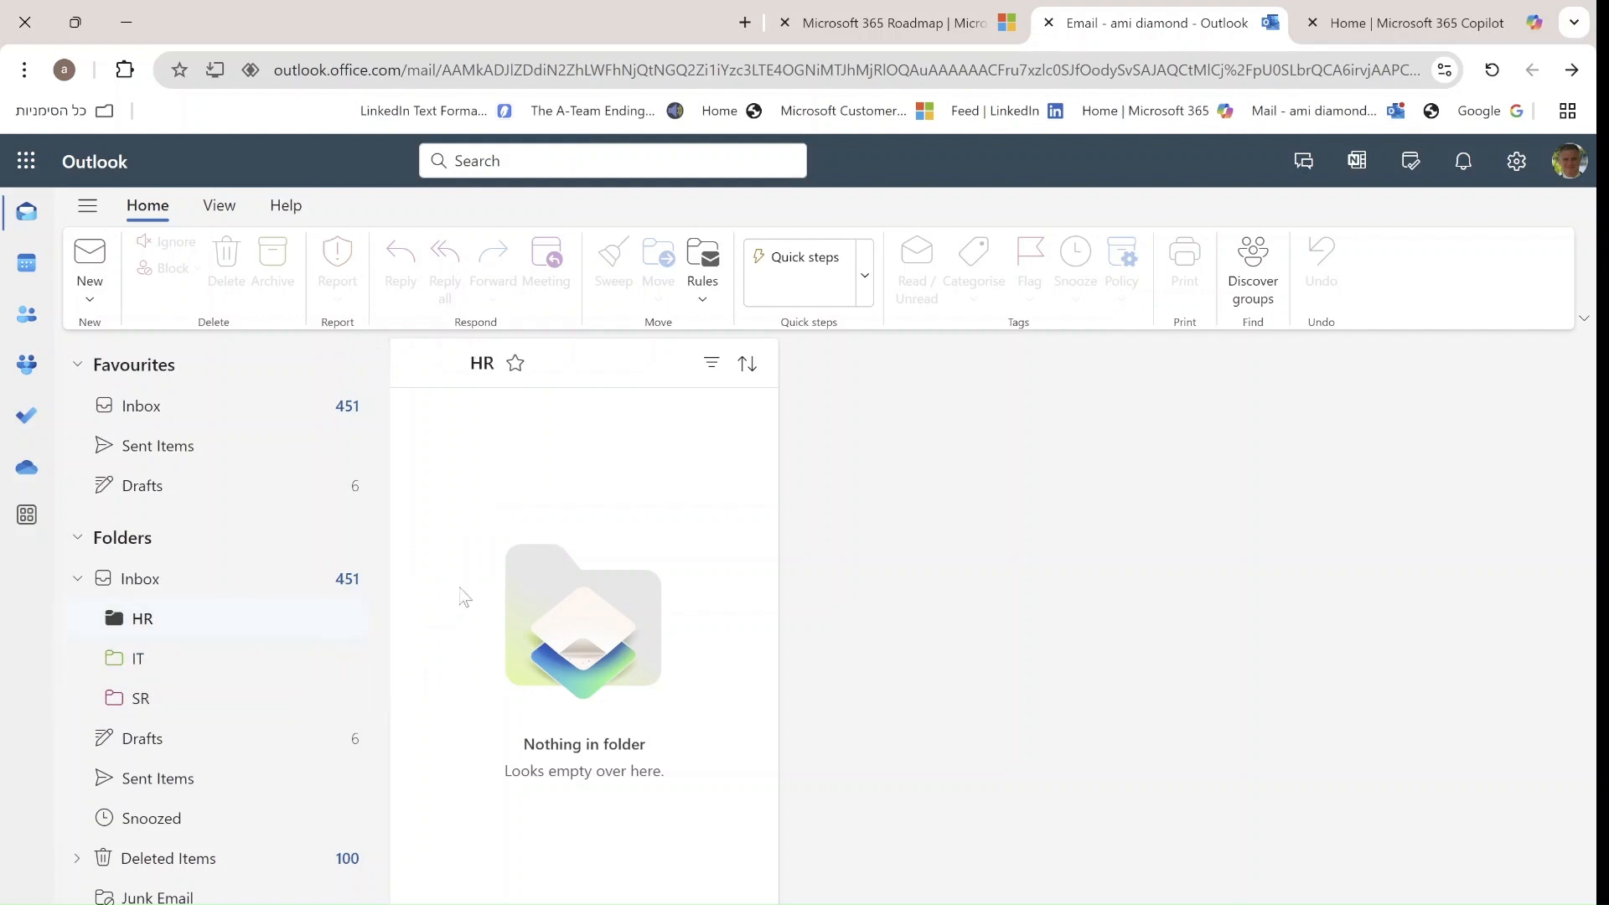